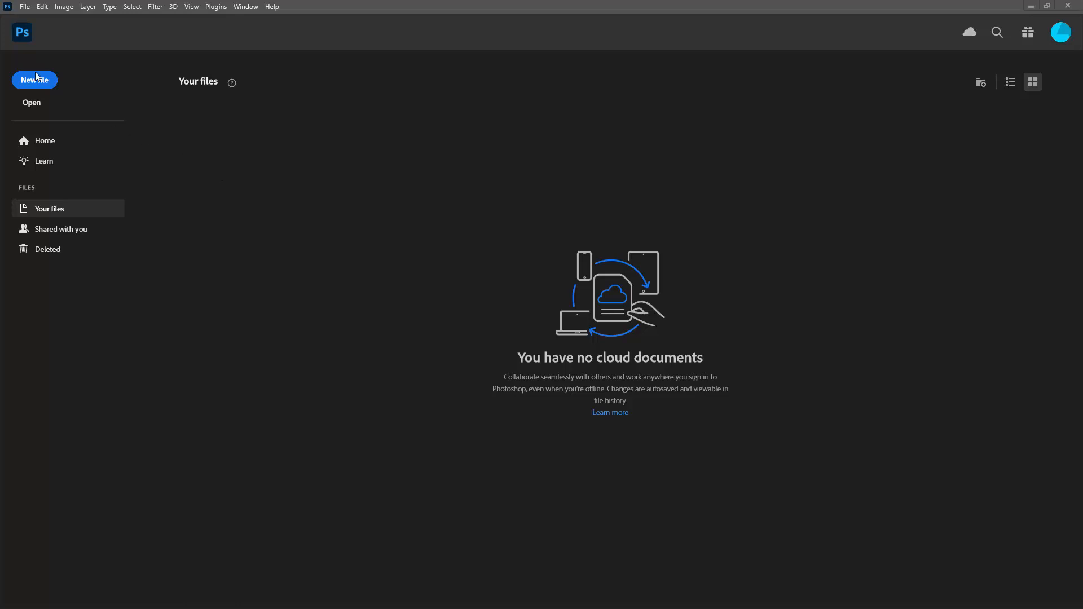
mouse_move(34, 79)
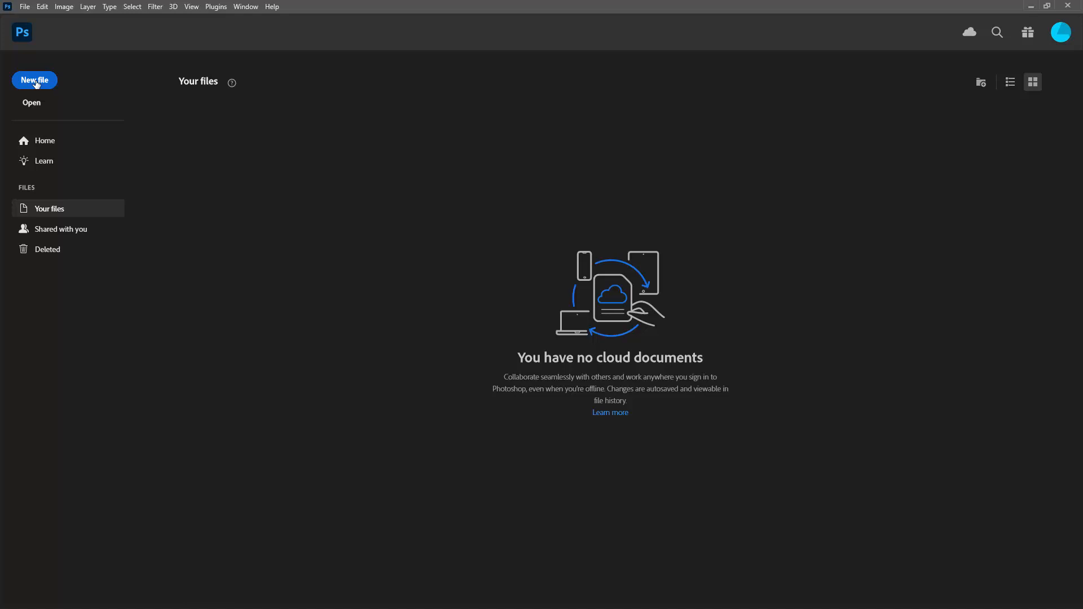
Step: Create a blank 600 × 600 px, 72 ppi document from the recent preset
click(33, 80)
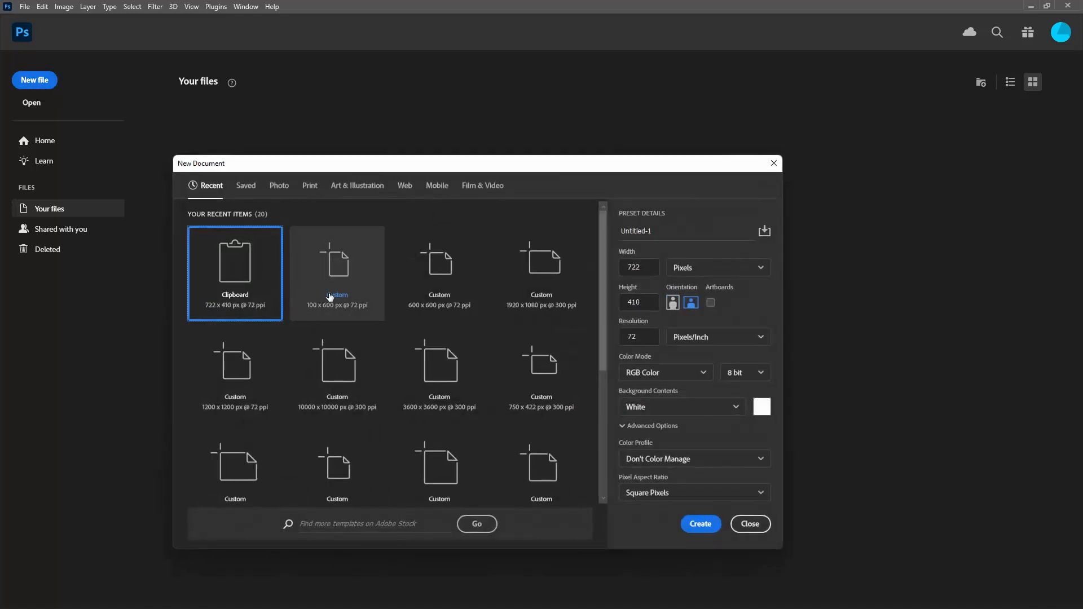
click(439, 273)
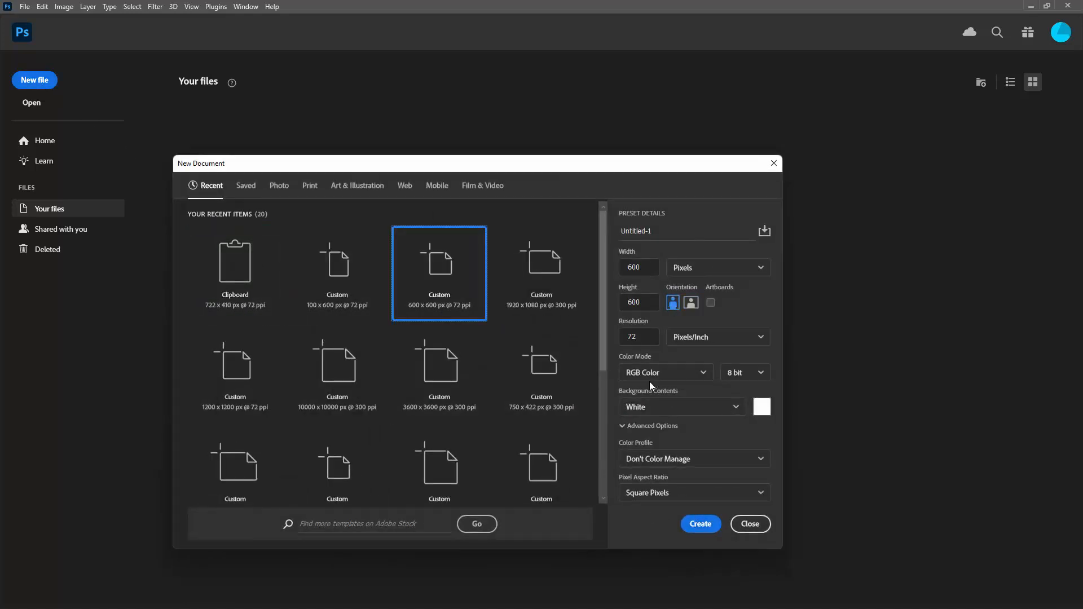
click(699, 523)
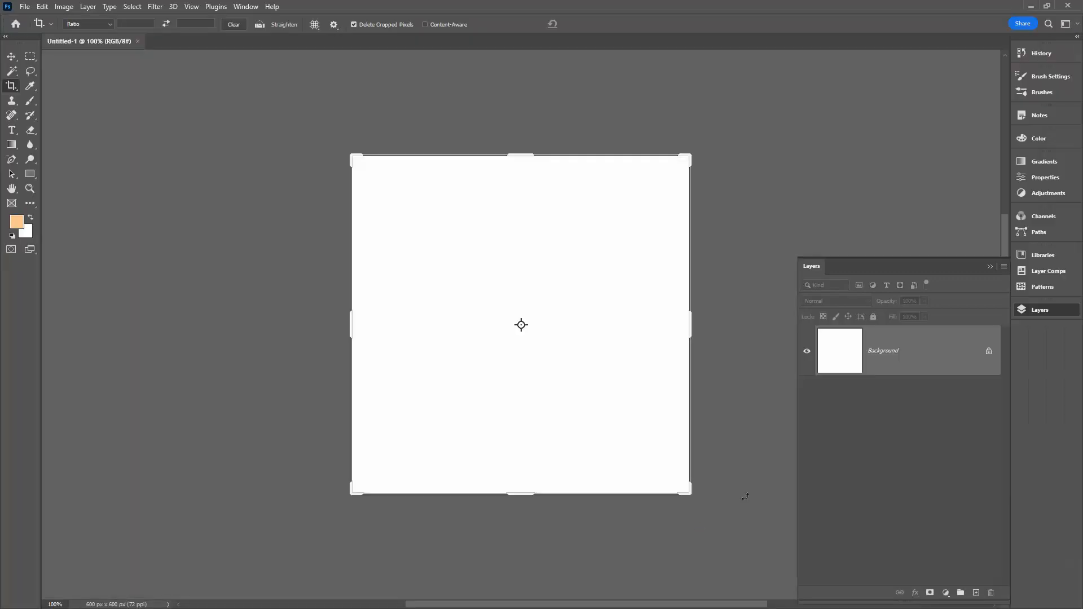
Step: Draw a 408 × 408 px circle with the Ellipse Tool and centre it at X 96, Y 96
click(11, 57)
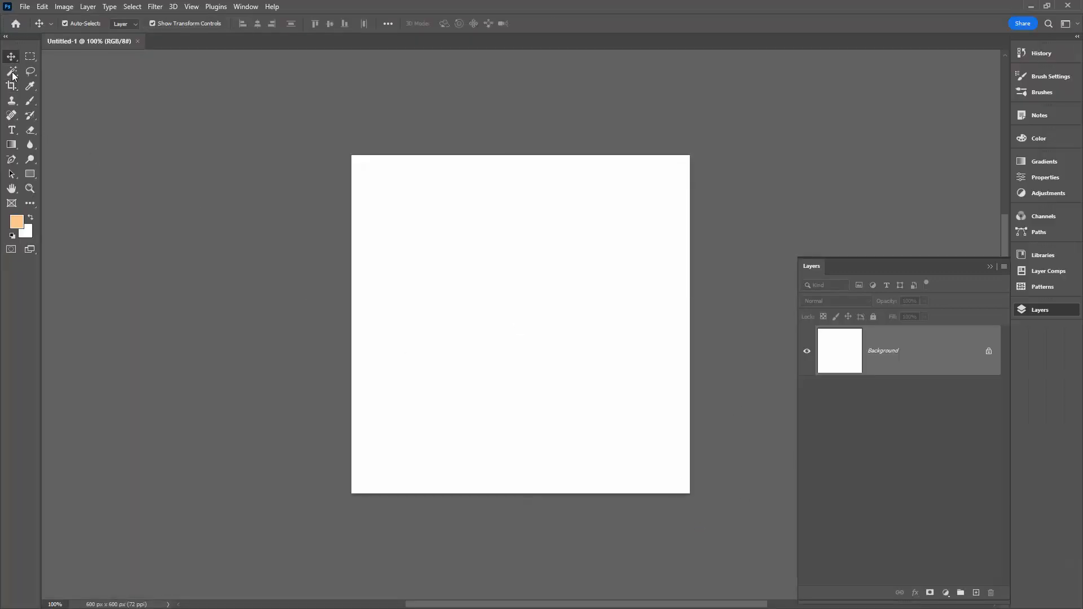
mouse_move(59, 176)
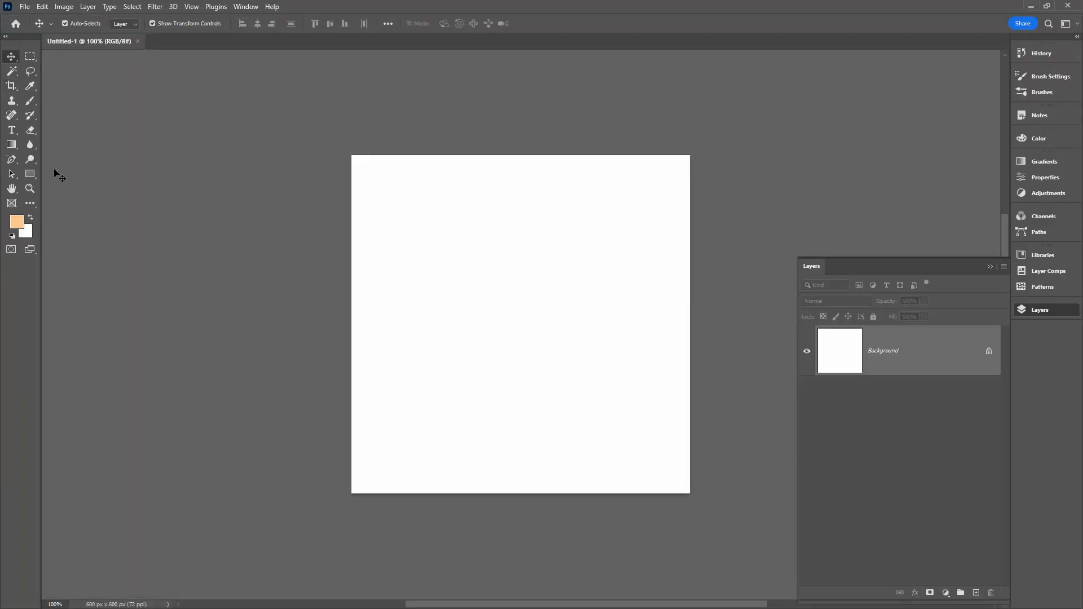
click(29, 173)
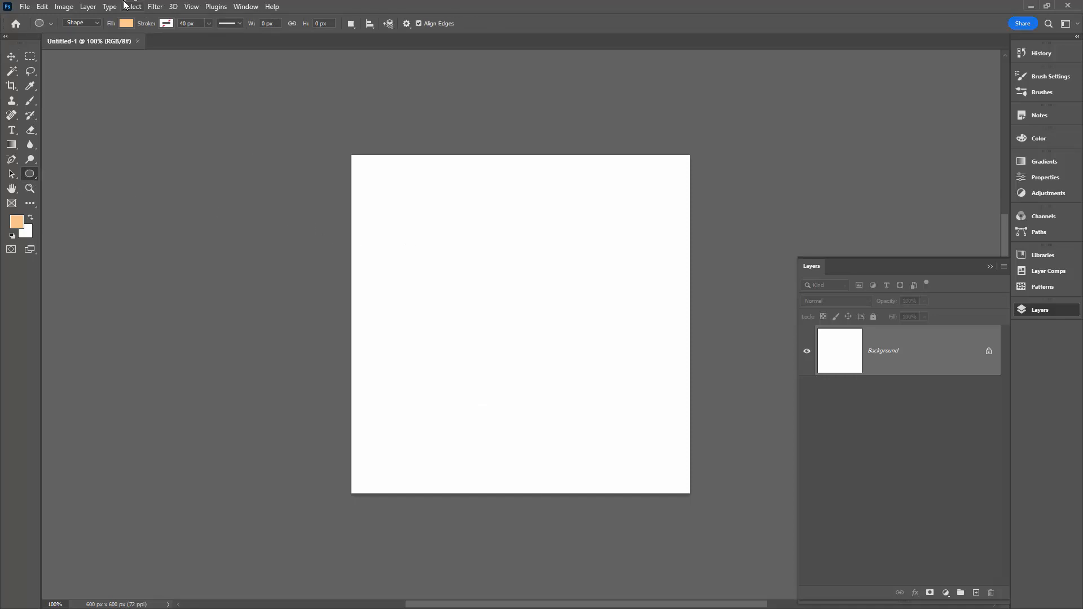
mouse_move(479, 157)
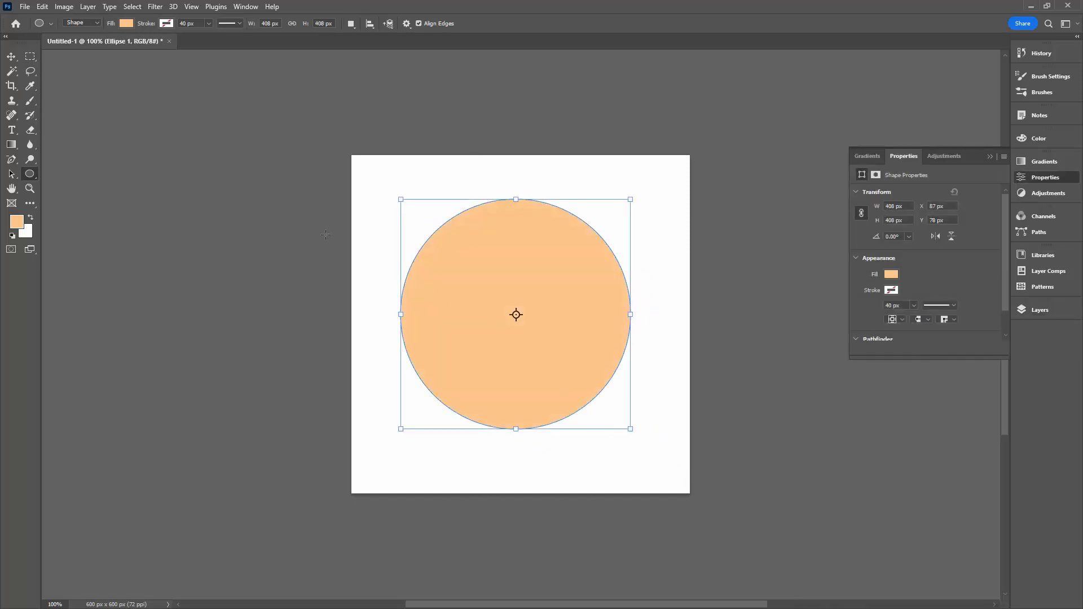
click(11, 57)
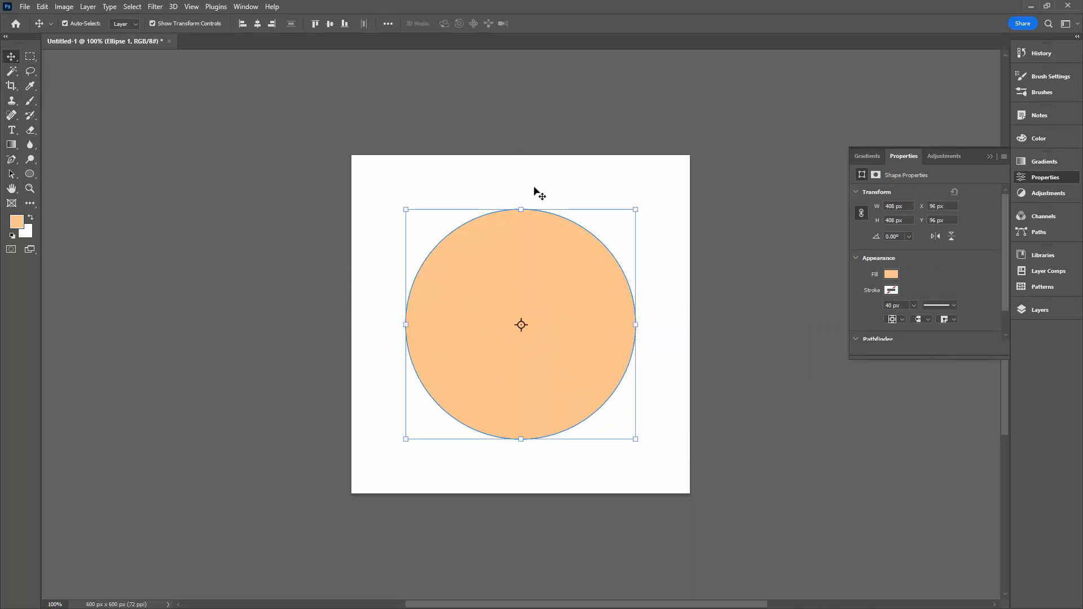
Step: Set the circle's fill to the magenta swatch from Patterns Colourful
click(11, 173)
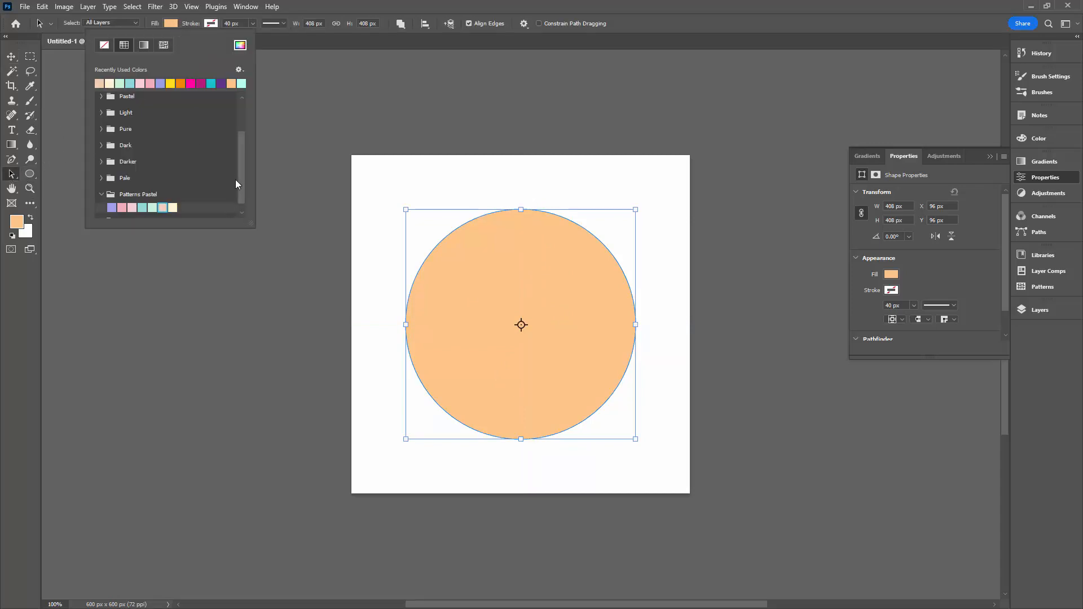
scroll(up, 3)
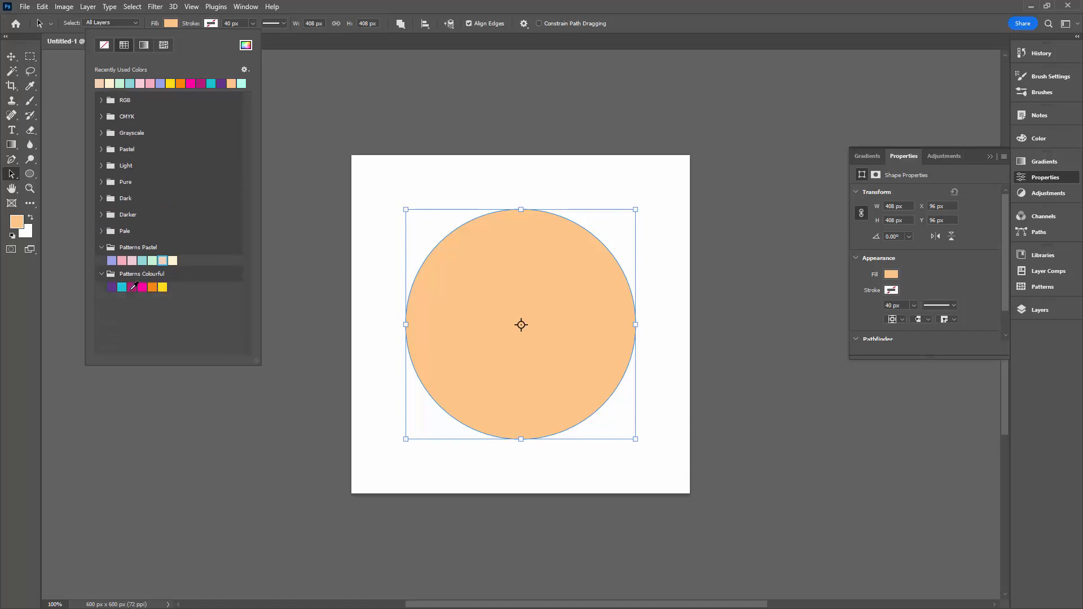
click(131, 287)
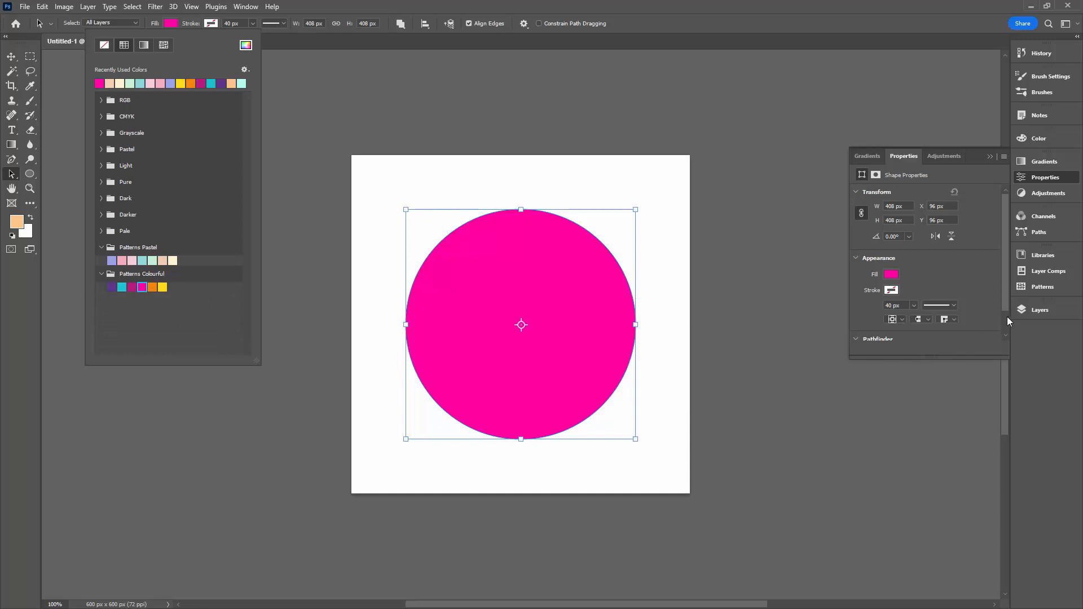
click(1045, 310)
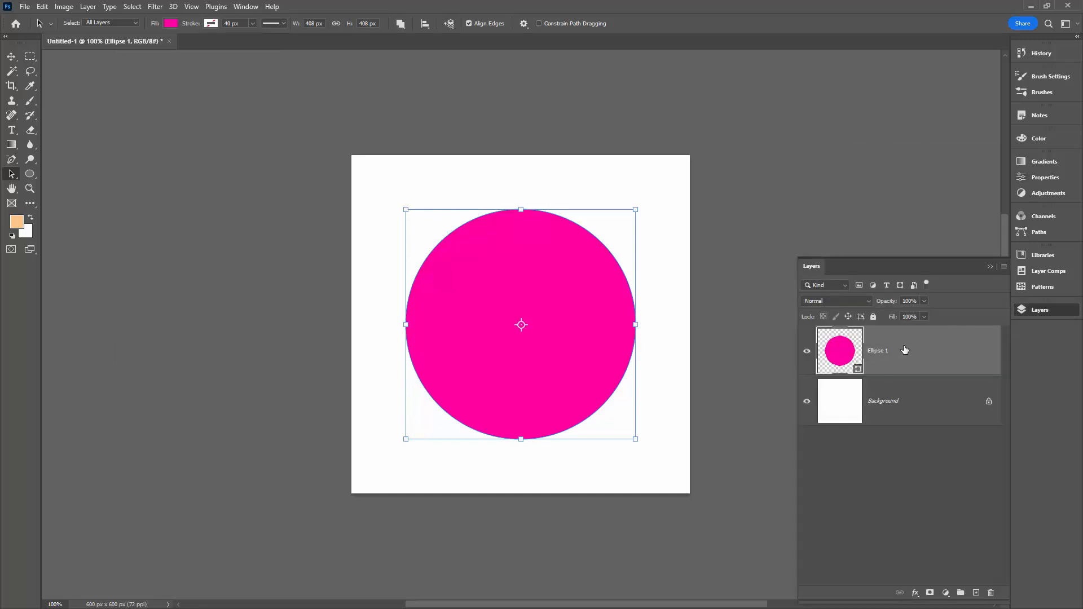
mouse_move(911, 354)
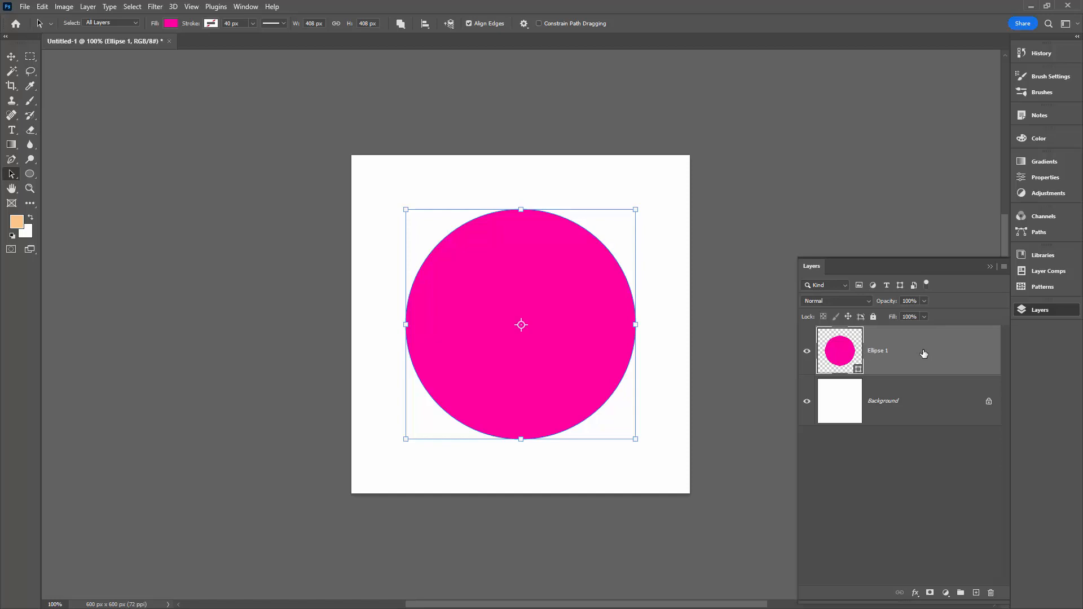
Step: Duplicate Ellipse 1 via its context menu to create Ellipse 1 copy
right_click(922, 352)
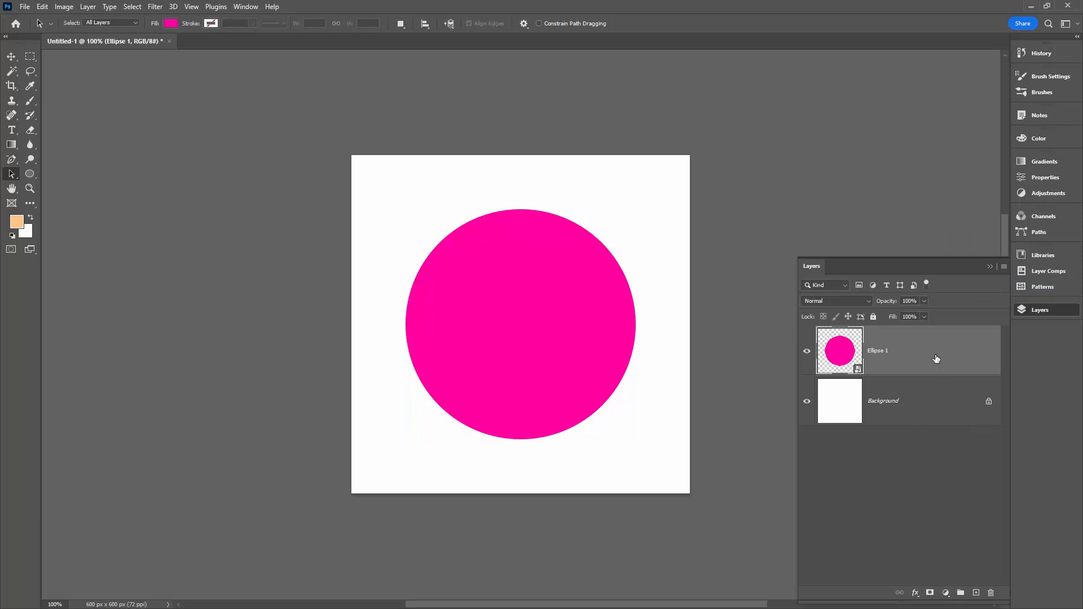
right_click(898, 350)
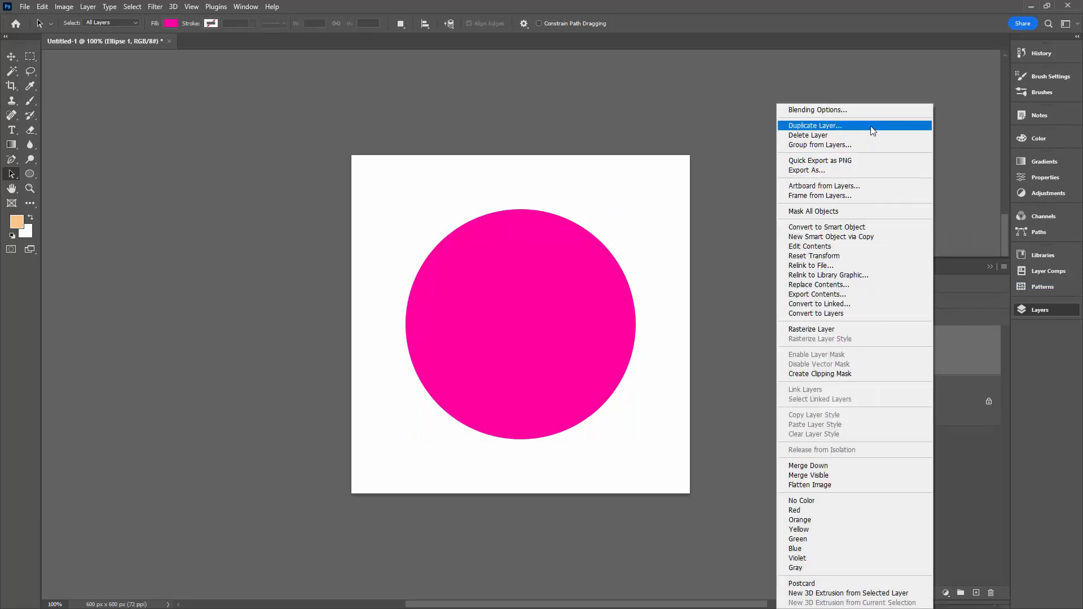
click(814, 126)
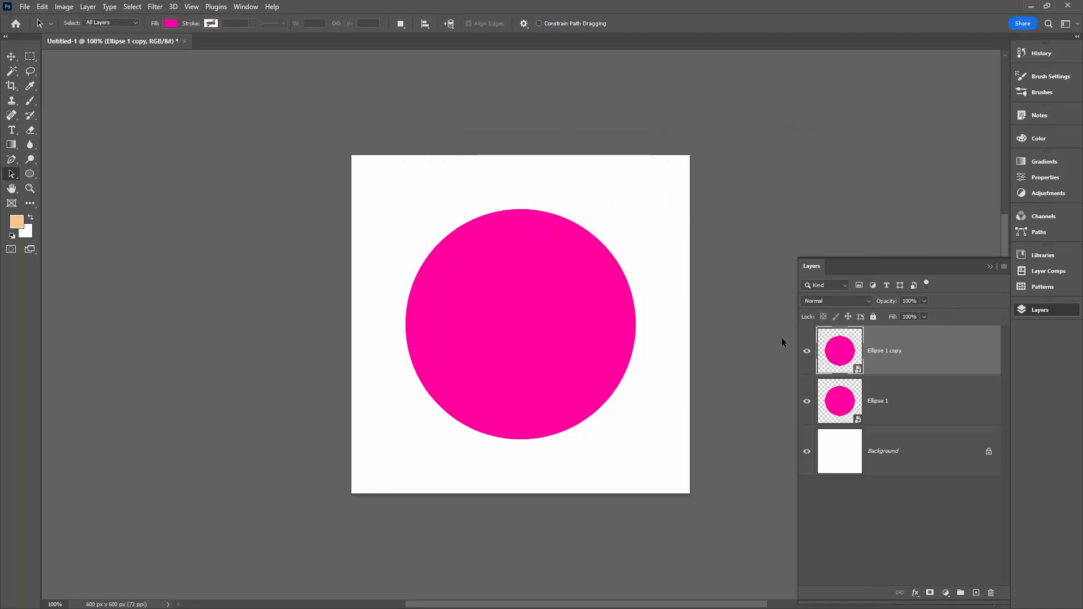
mouse_move(615, 170)
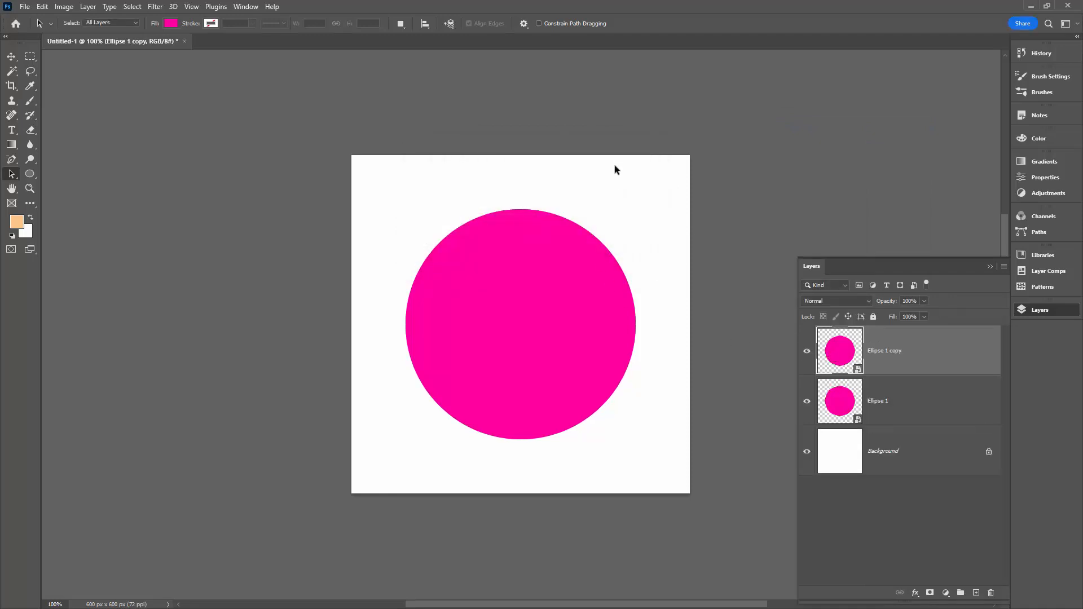
mouse_move(743, 407)
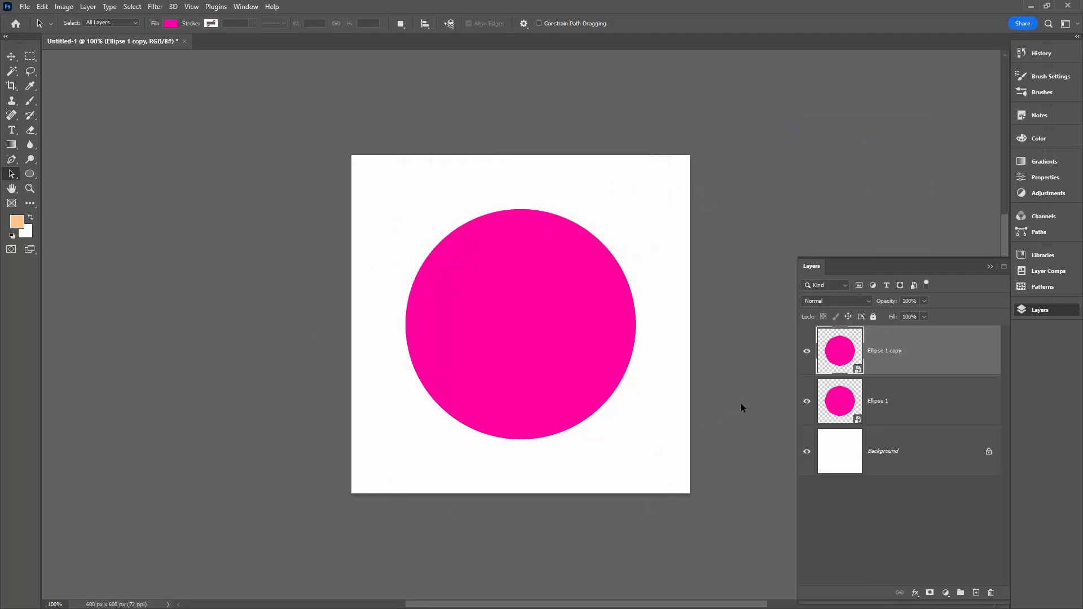
mouse_move(848, 353)
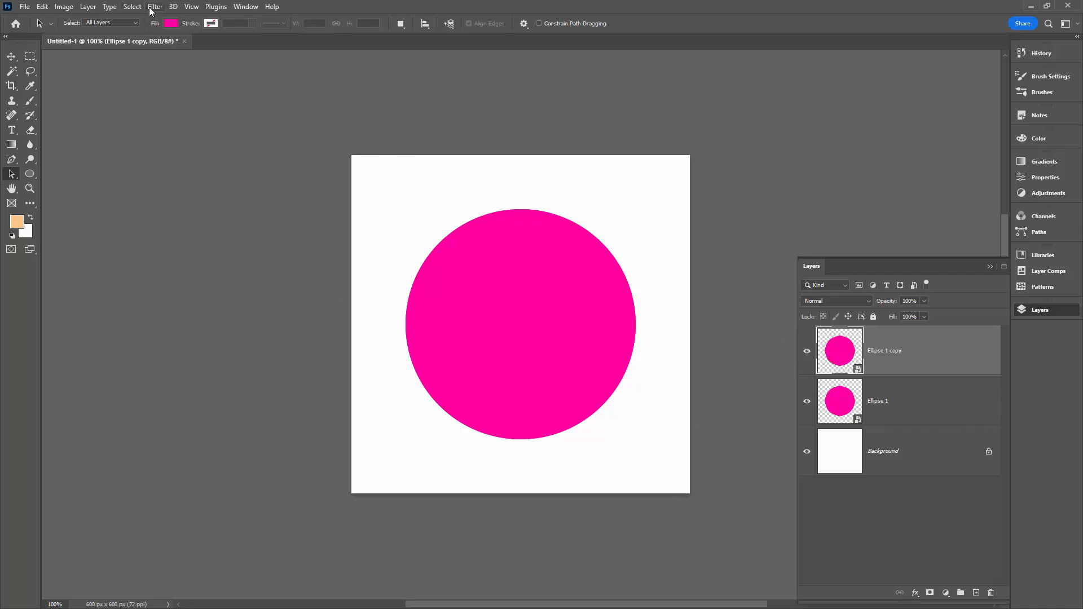
Step: Apply an Offset filter of +300 px horizontal and vertical with Wrap Around to the copy
click(154, 6)
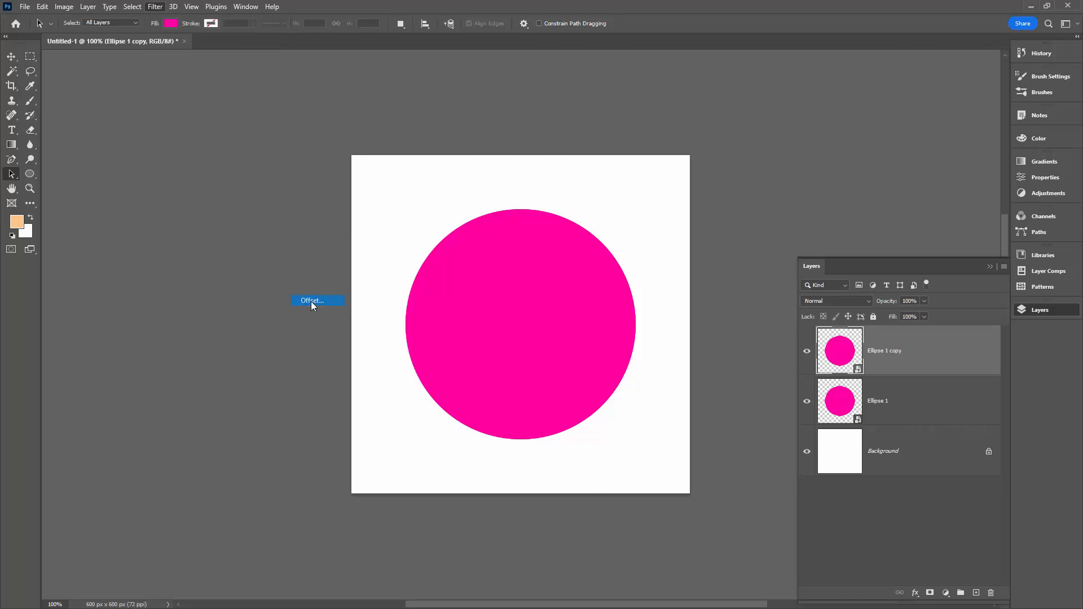
click(313, 300)
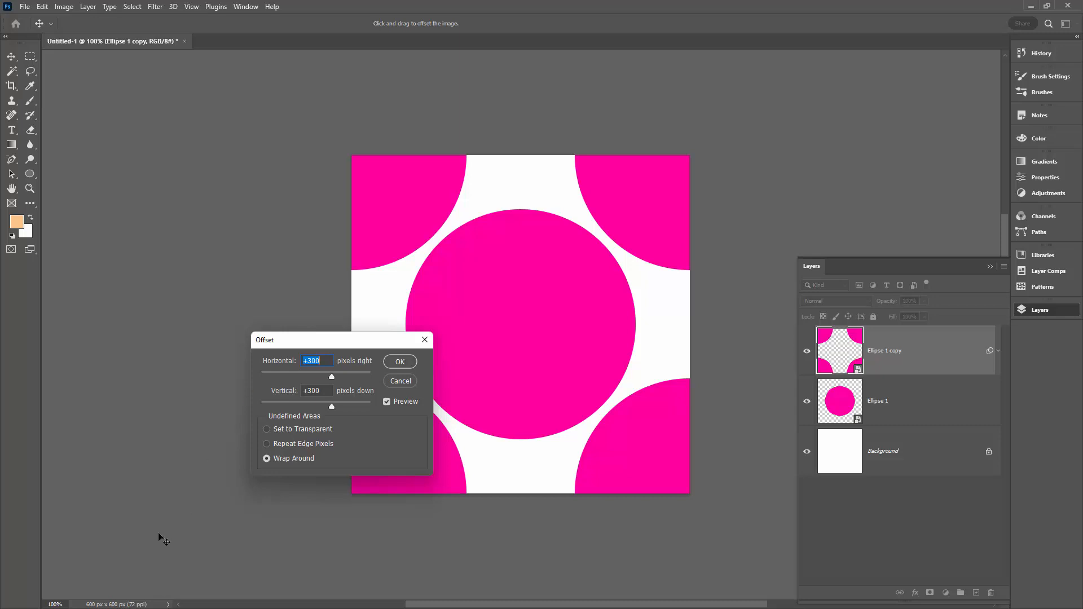
mouse_move(232, 454)
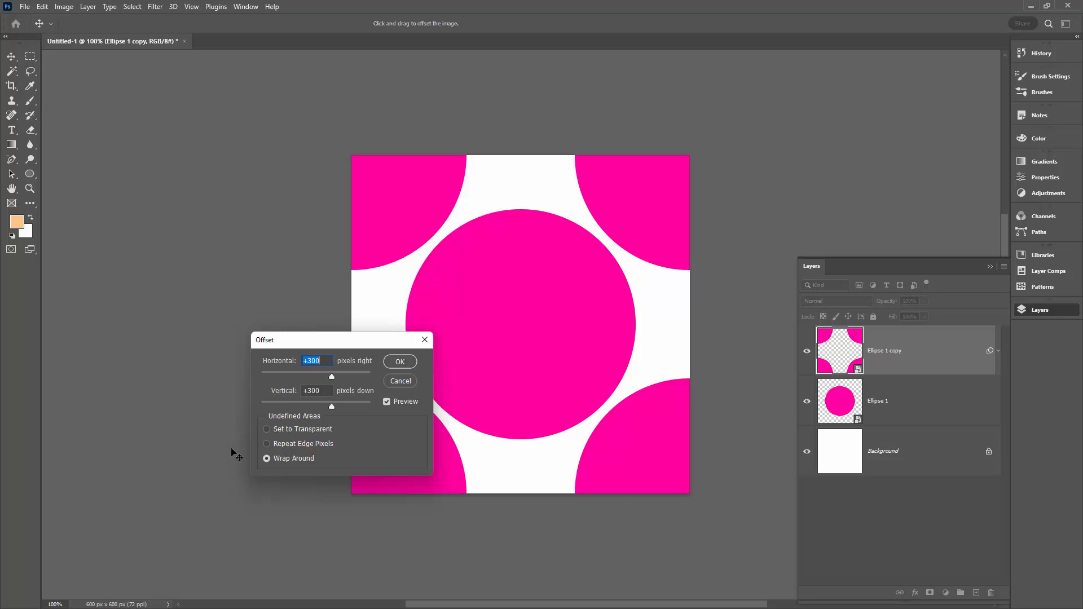
mouse_move(257, 428)
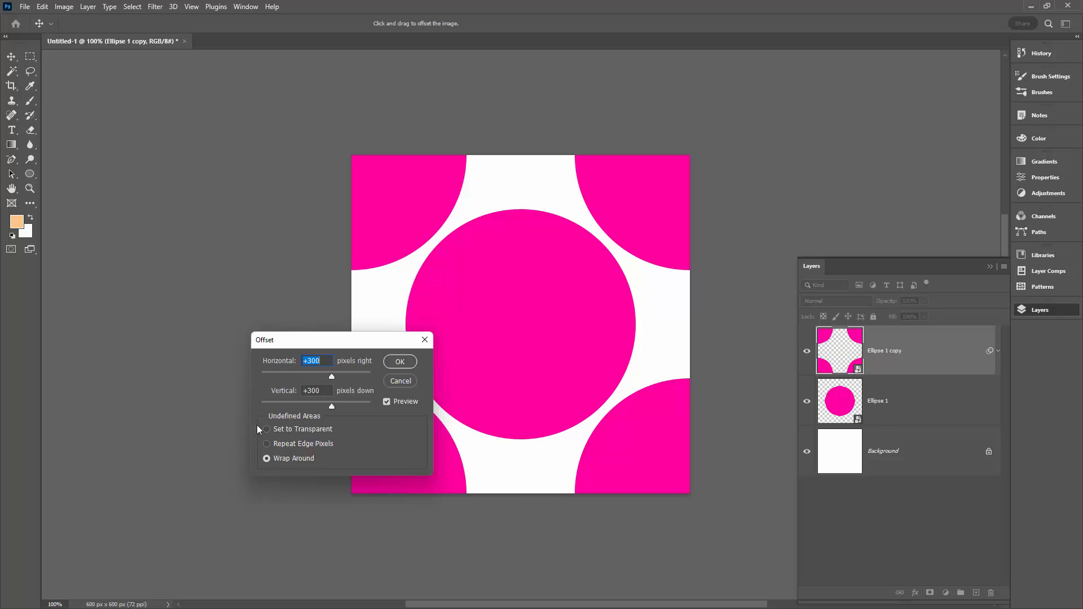
mouse_move(285, 407)
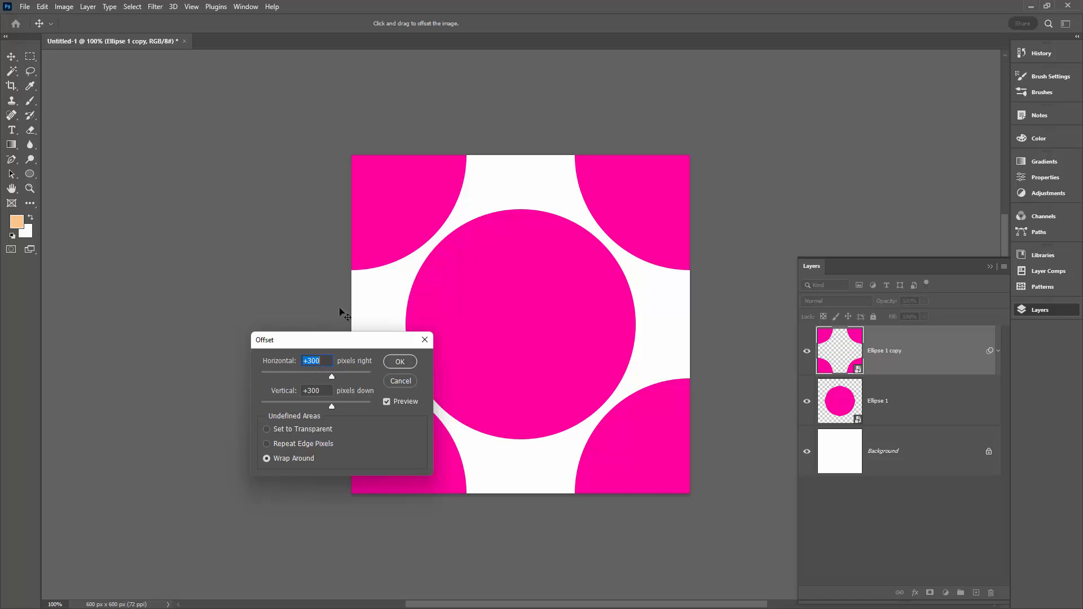
mouse_move(547, 468)
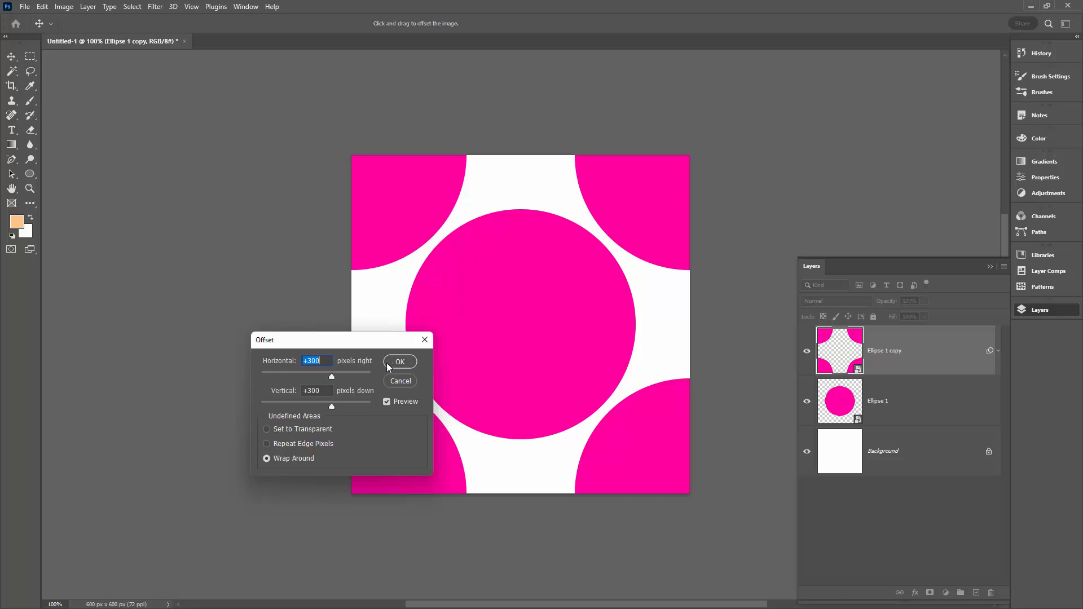
mouse_move(338, 409)
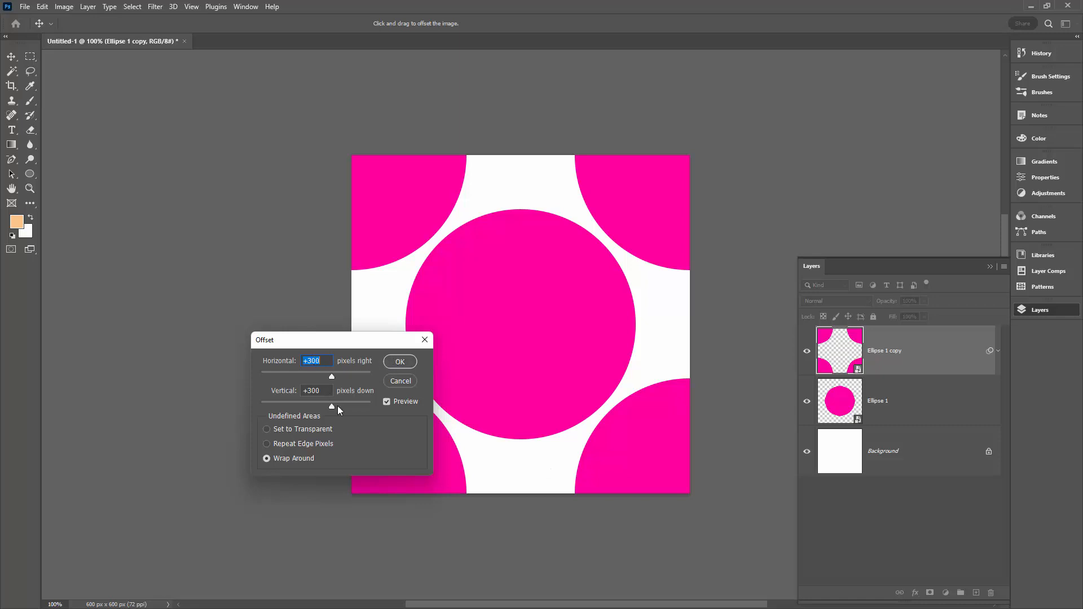
mouse_move(351, 467)
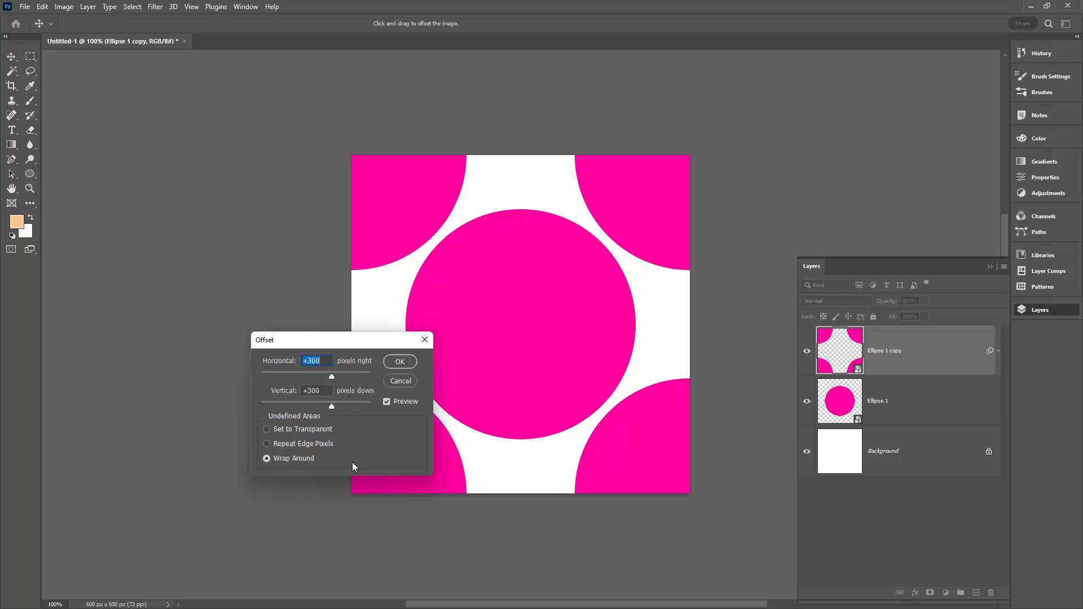
mouse_move(266, 467)
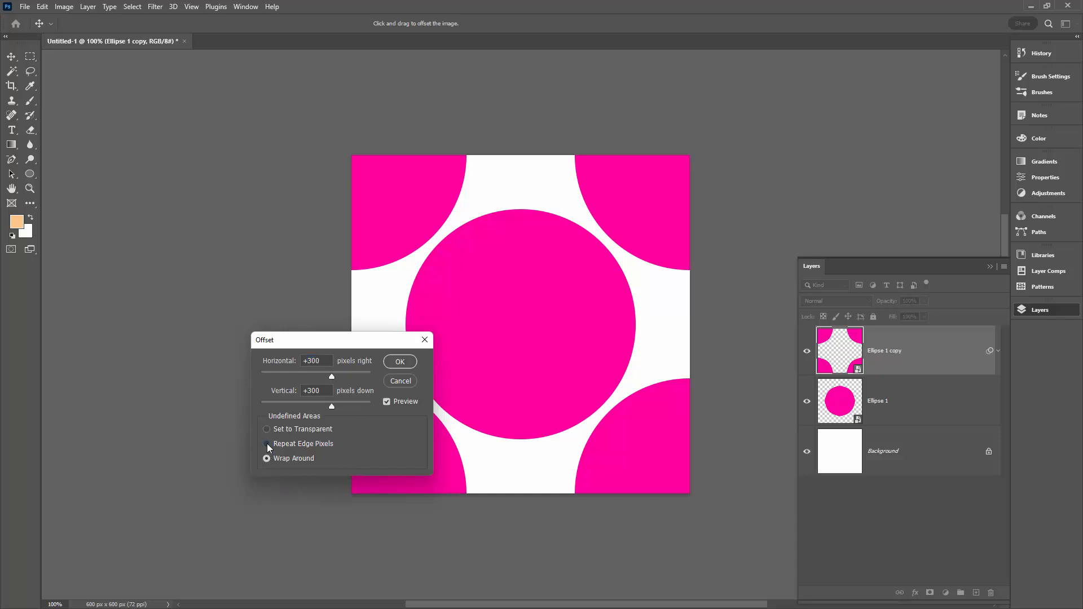
click(266, 429)
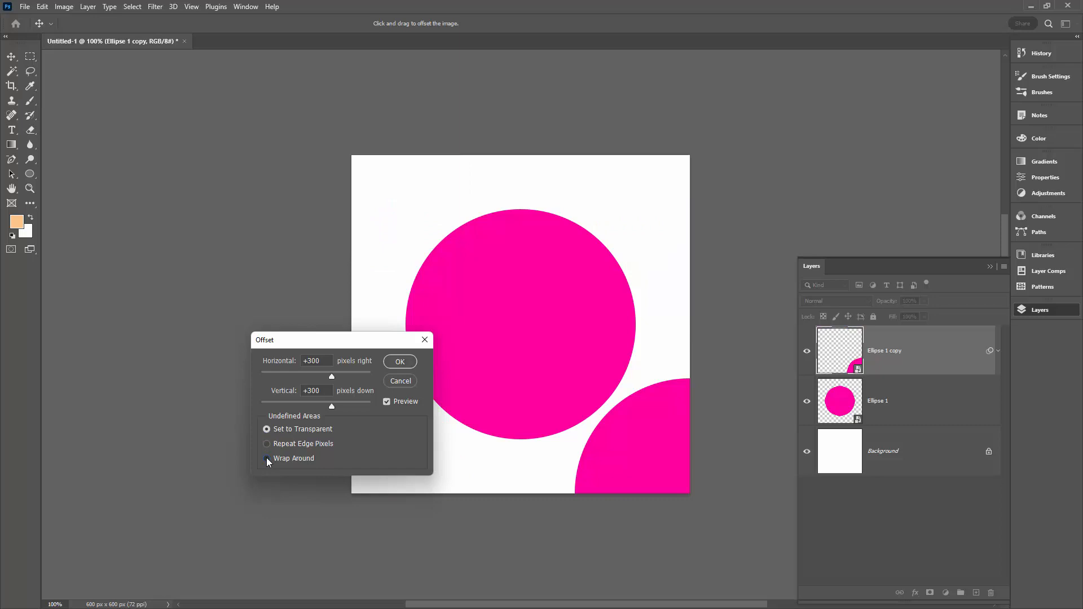
click(267, 458)
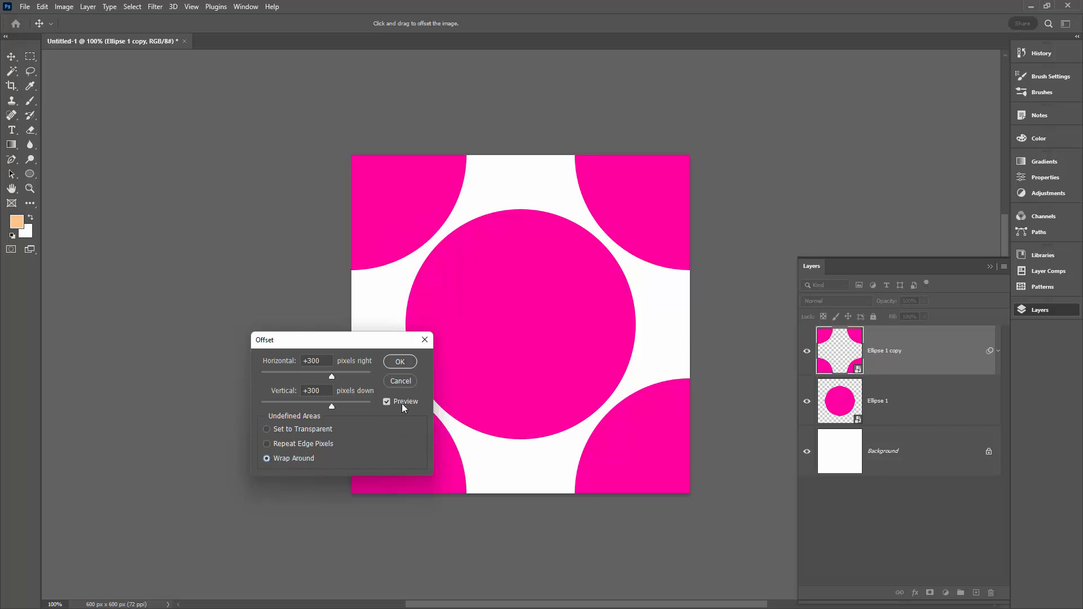
mouse_move(400, 362)
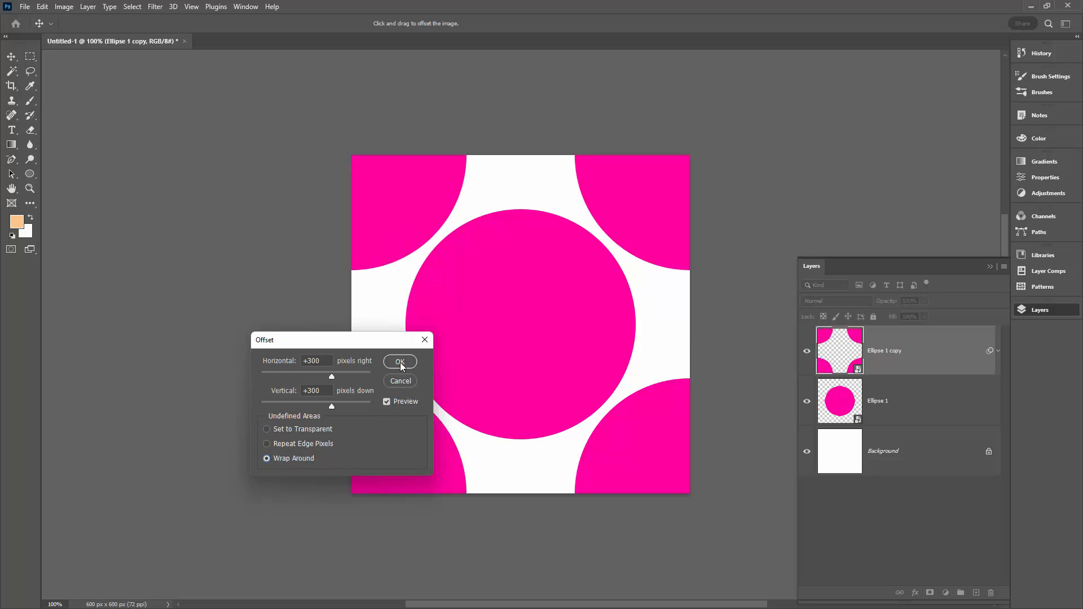
click(399, 361)
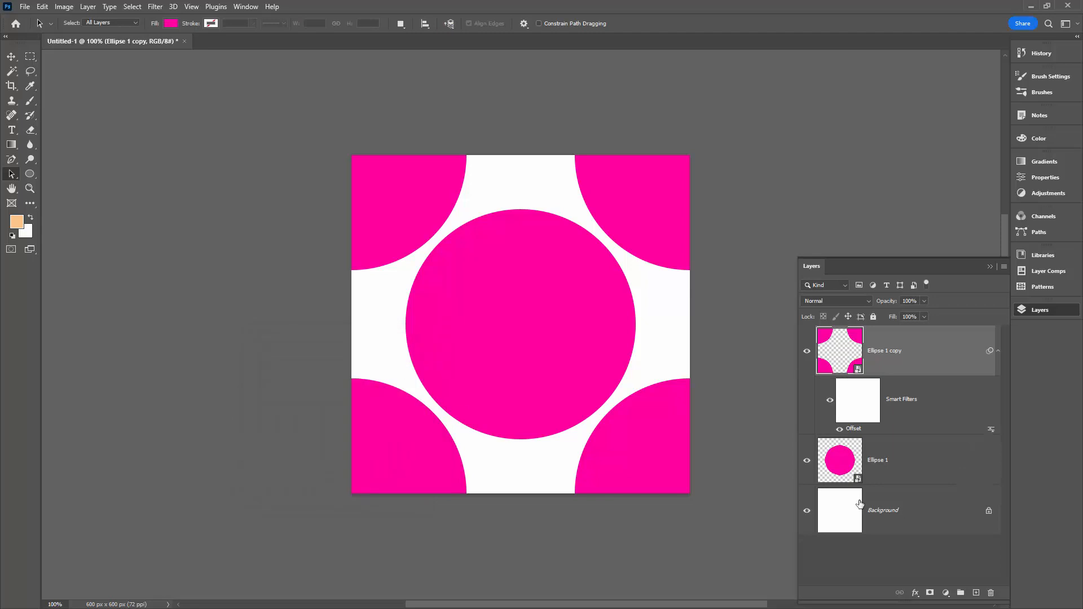
mouse_move(859, 489)
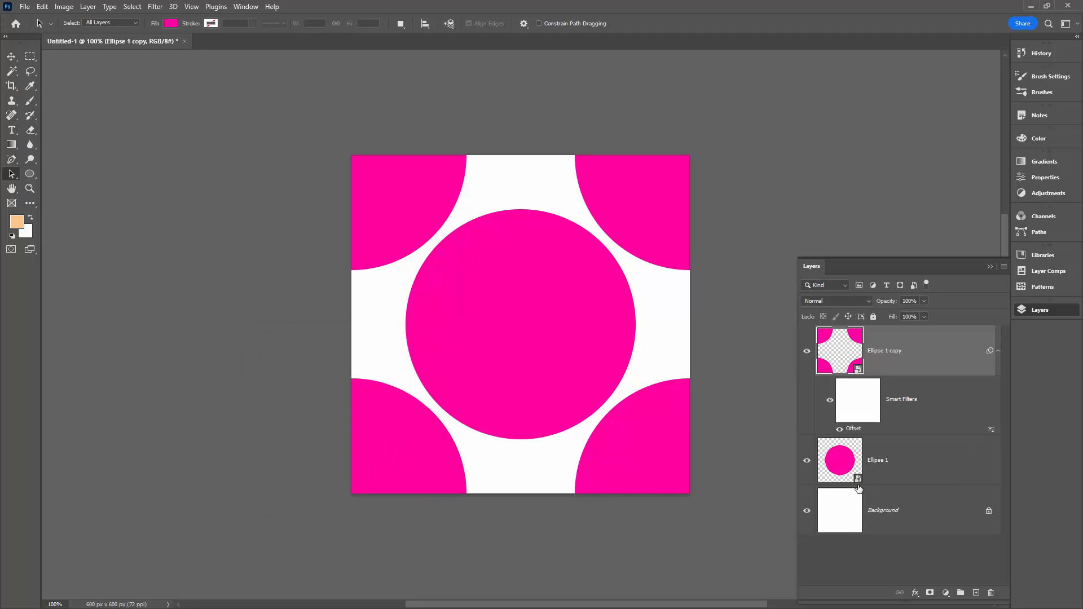
mouse_move(48, 15)
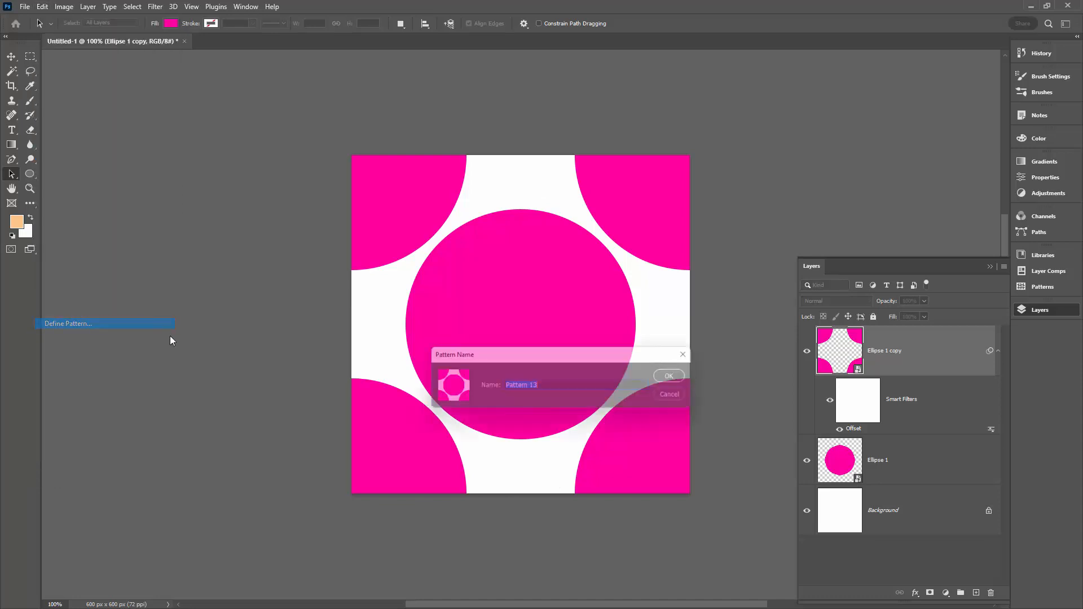
Step: Define the magenta dot tile as a pattern named 'Large dots'
text(Lar)
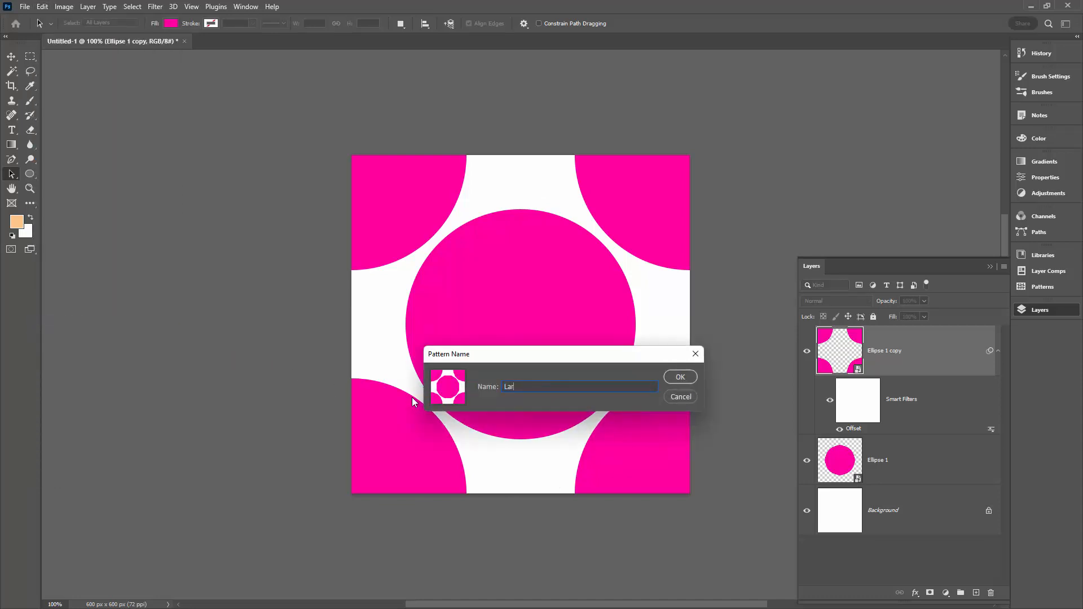
text(Large dots)
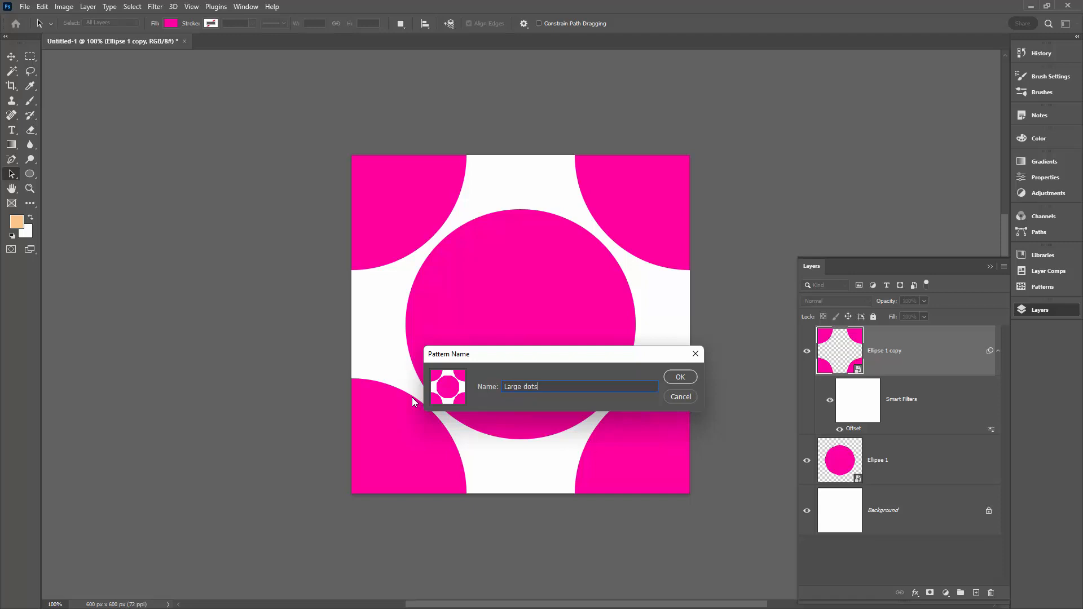
click(679, 376)
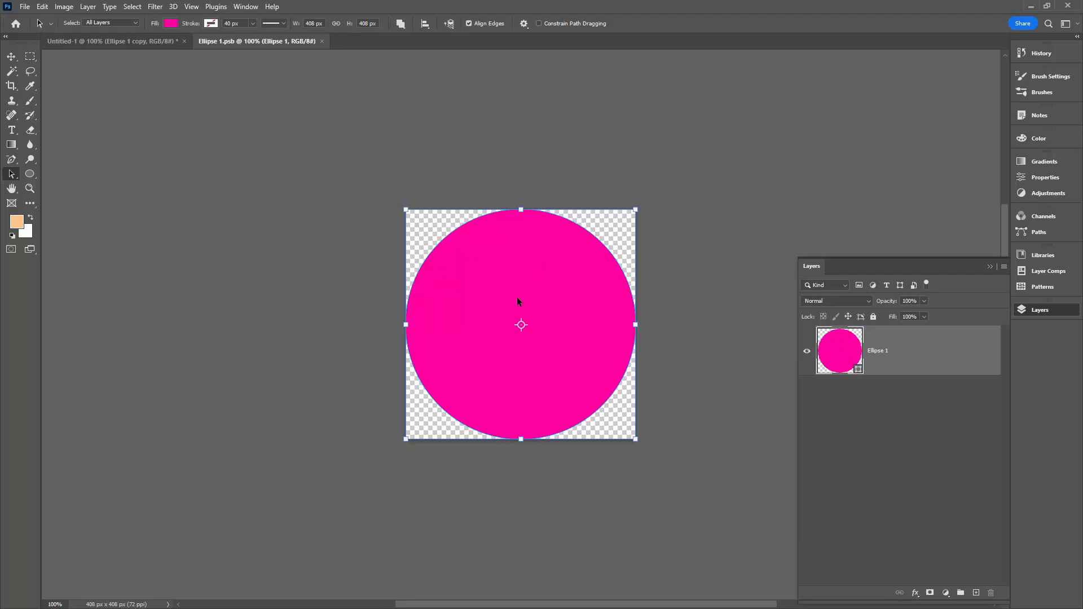
mouse_move(520, 298)
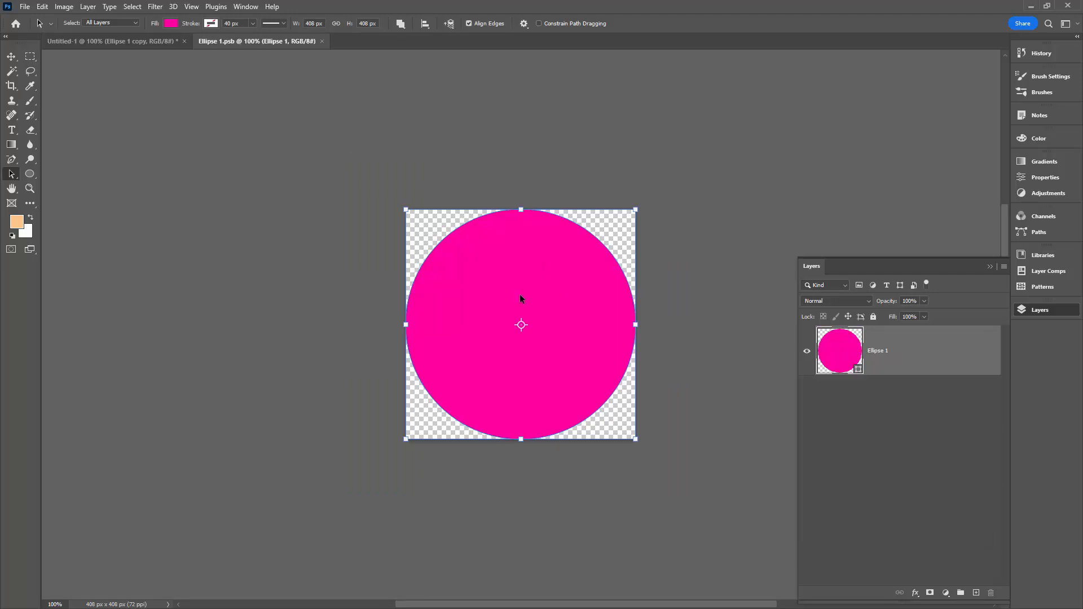
mouse_move(631, 209)
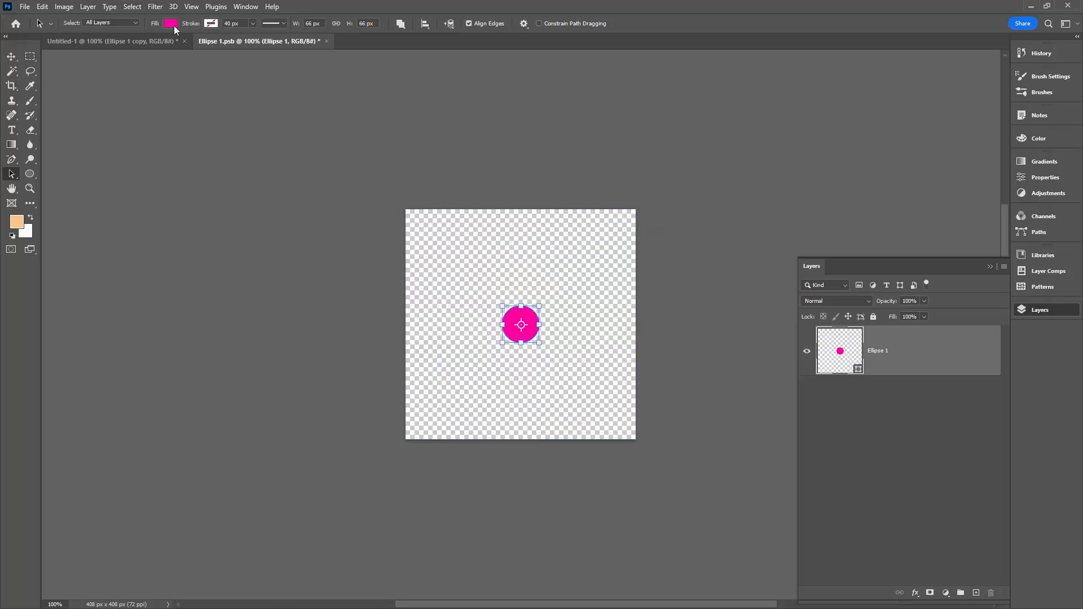
Step: Give the 66 px smart-object dot a teal fill and close the .psb to update the tile
click(170, 23)
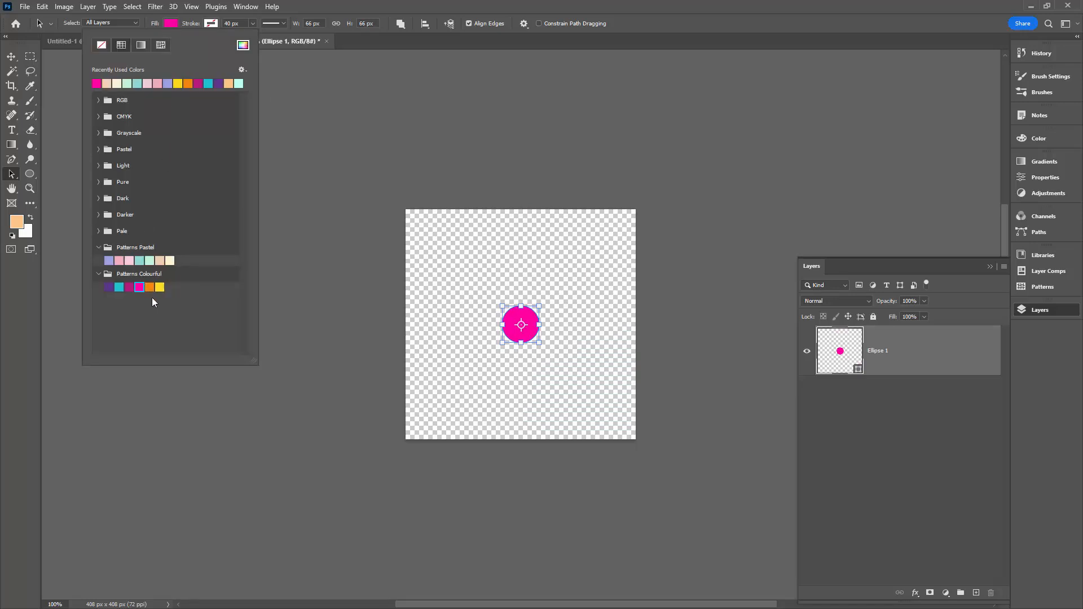
click(118, 287)
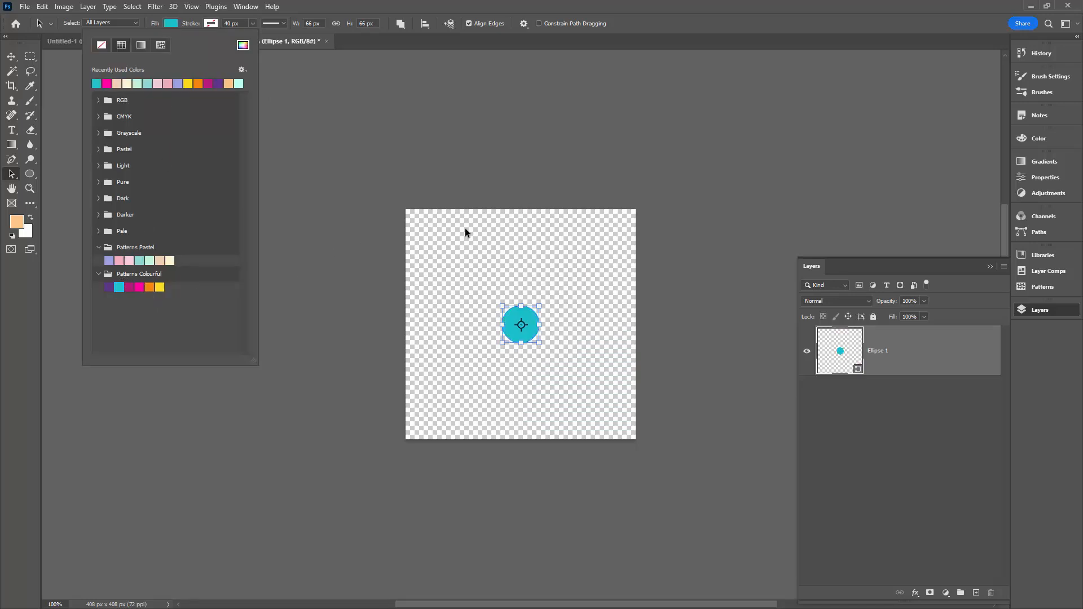
mouse_move(649, 29)
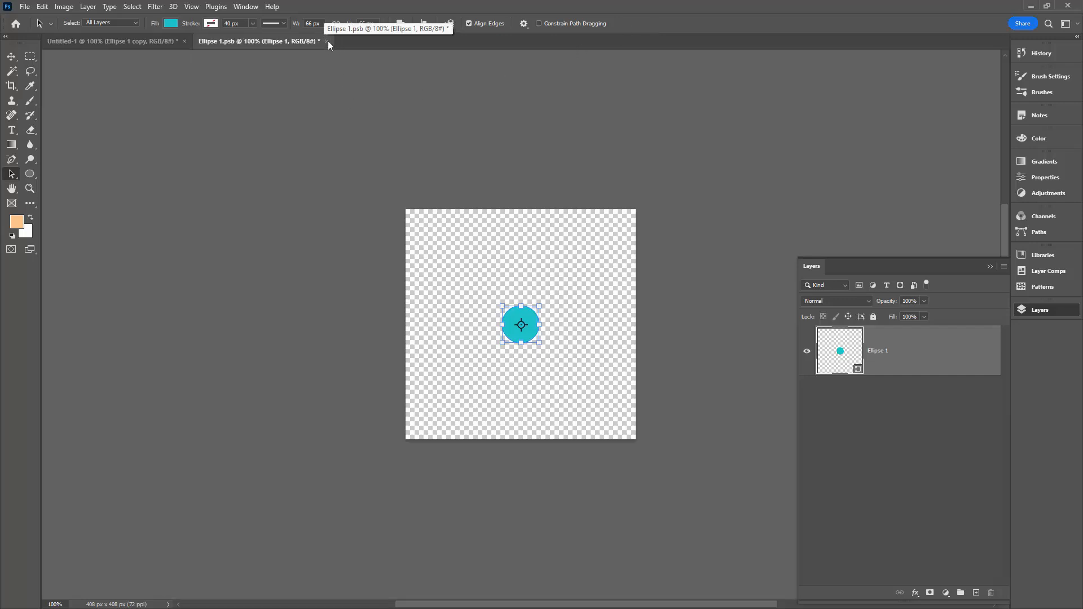
click(318, 41)
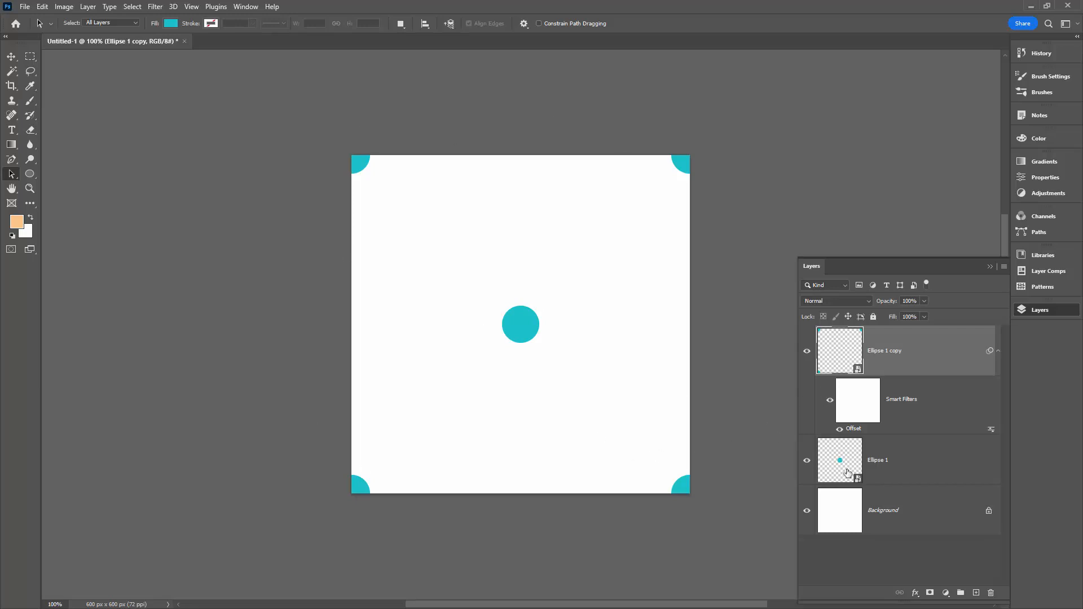
mouse_move(216, 131)
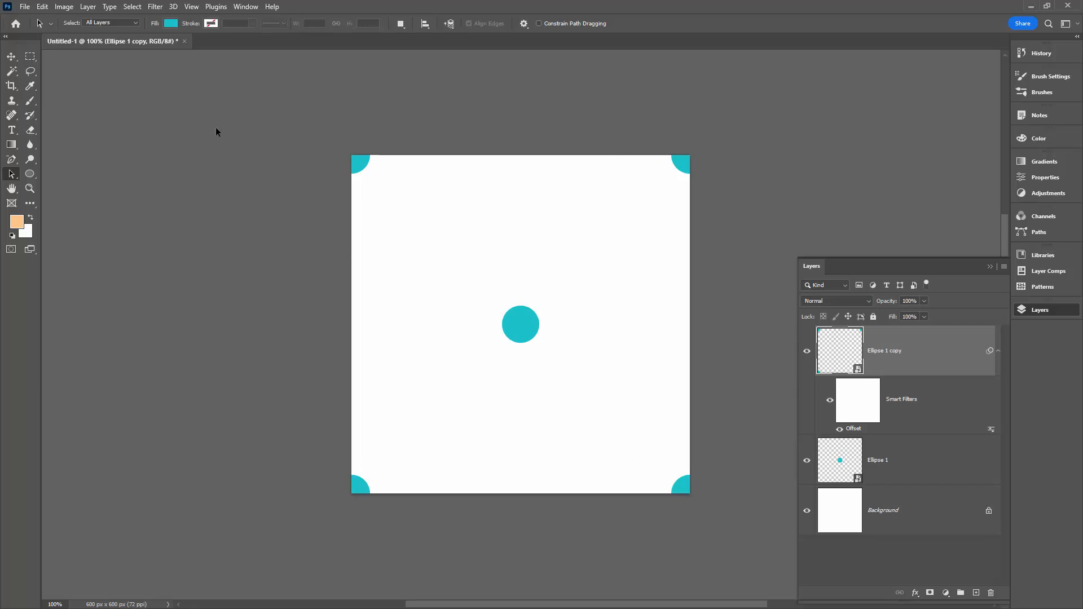
Step: Define the teal dot tile as a pattern named 'Little d'
click(42, 6)
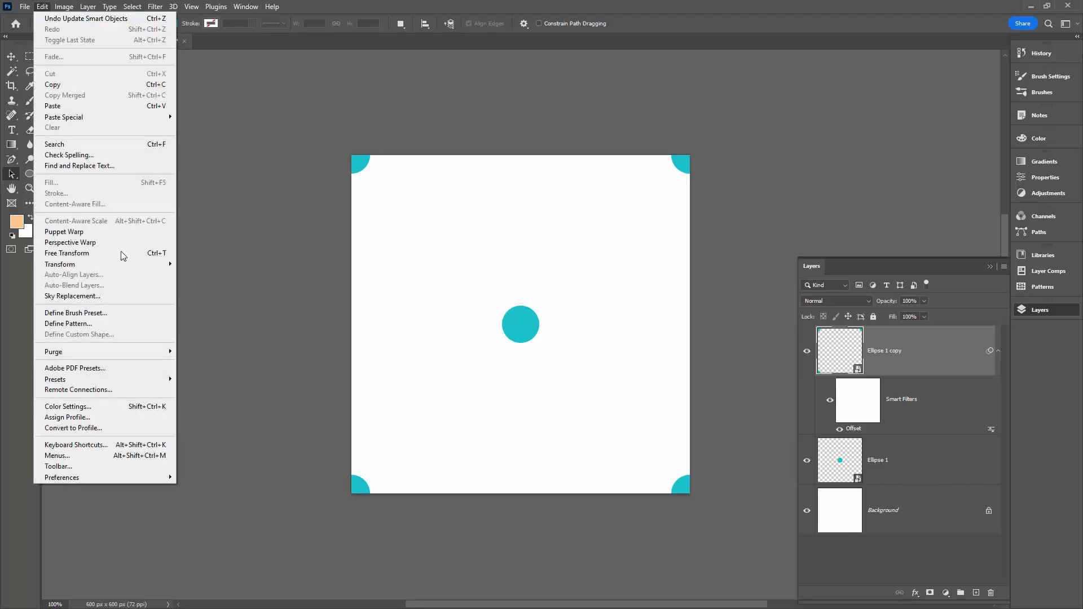
click(68, 324)
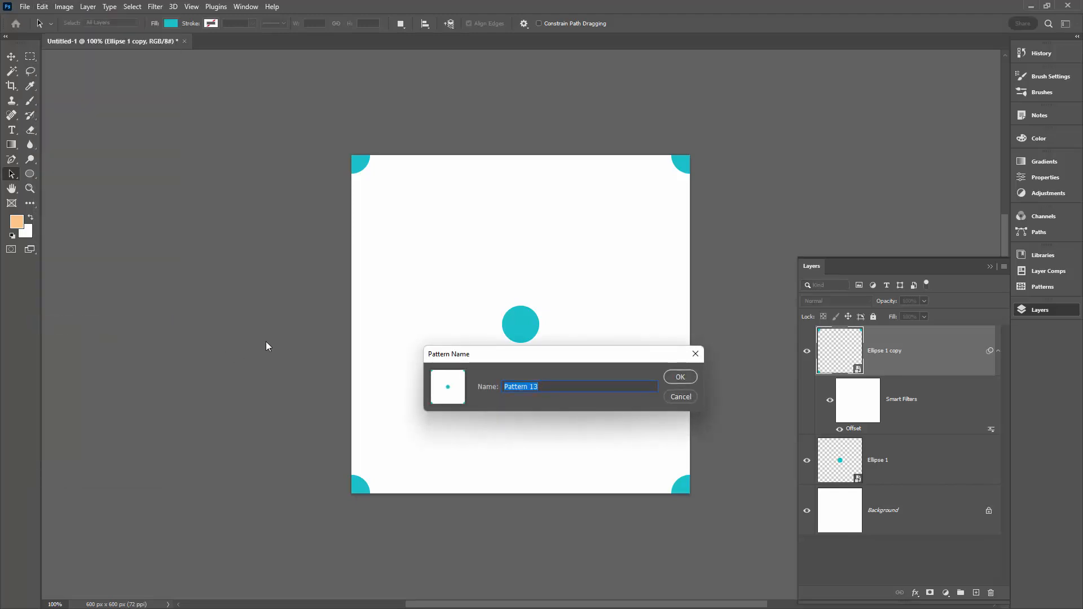
text(Little d)
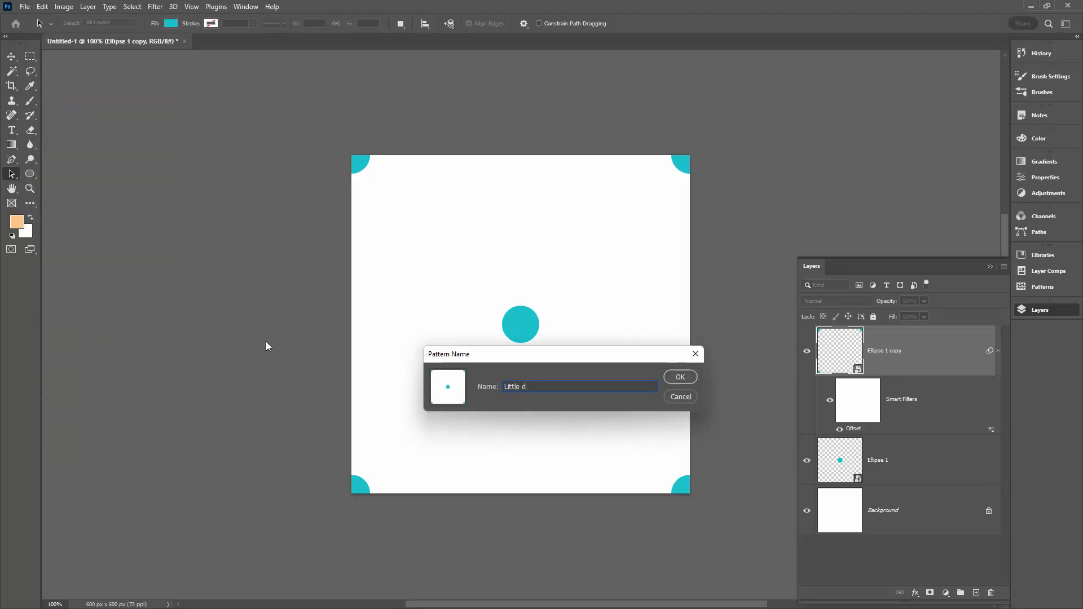
click(679, 376)
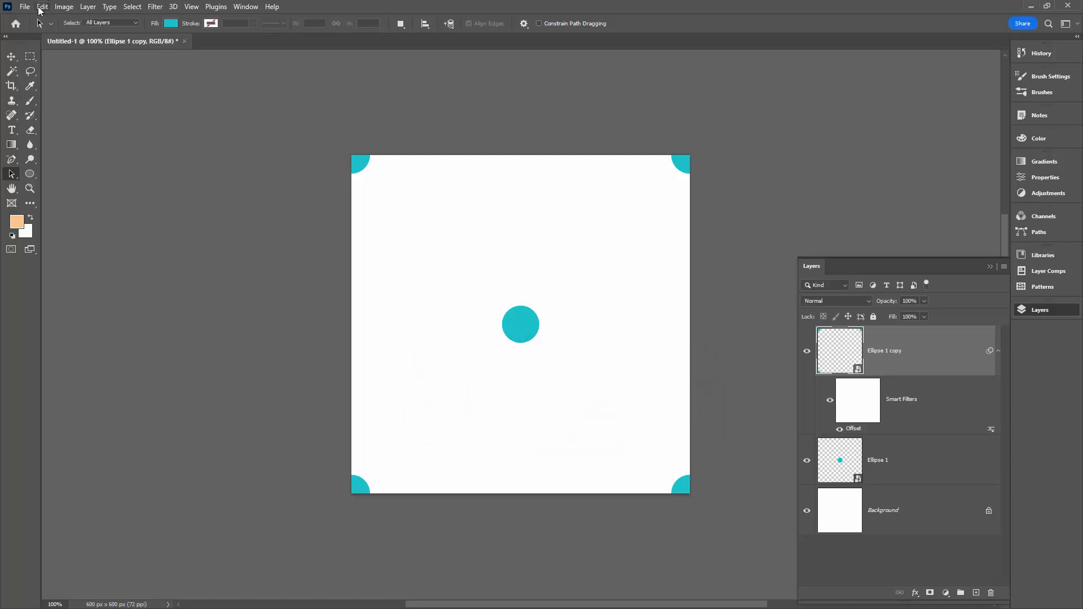
click(24, 6)
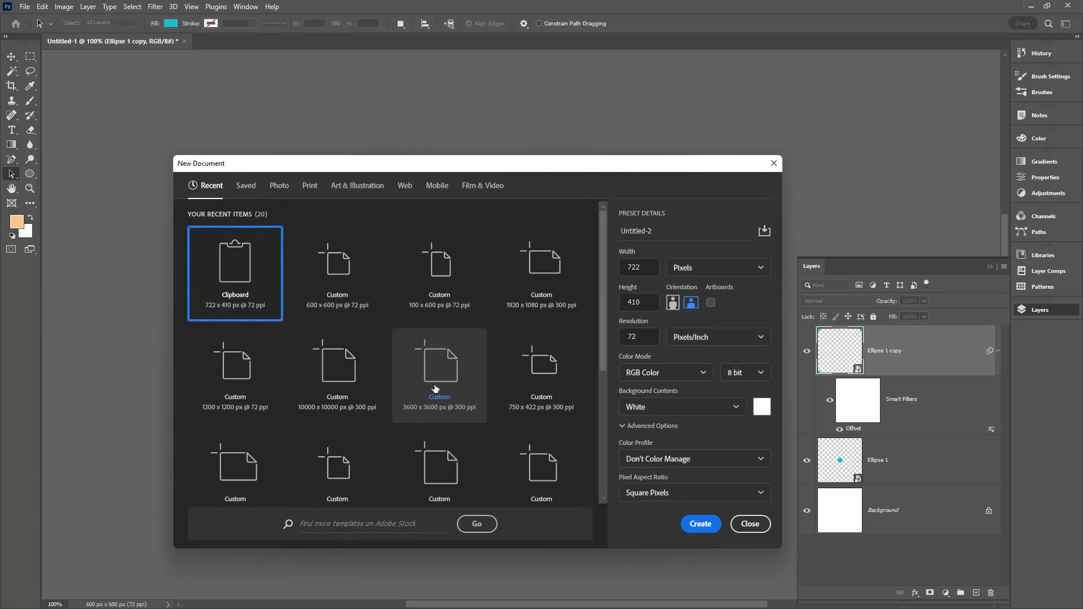
Step: Create the 3600 × 3600 px document and add Pattern Fill 1 with the large pink dots
click(700, 523)
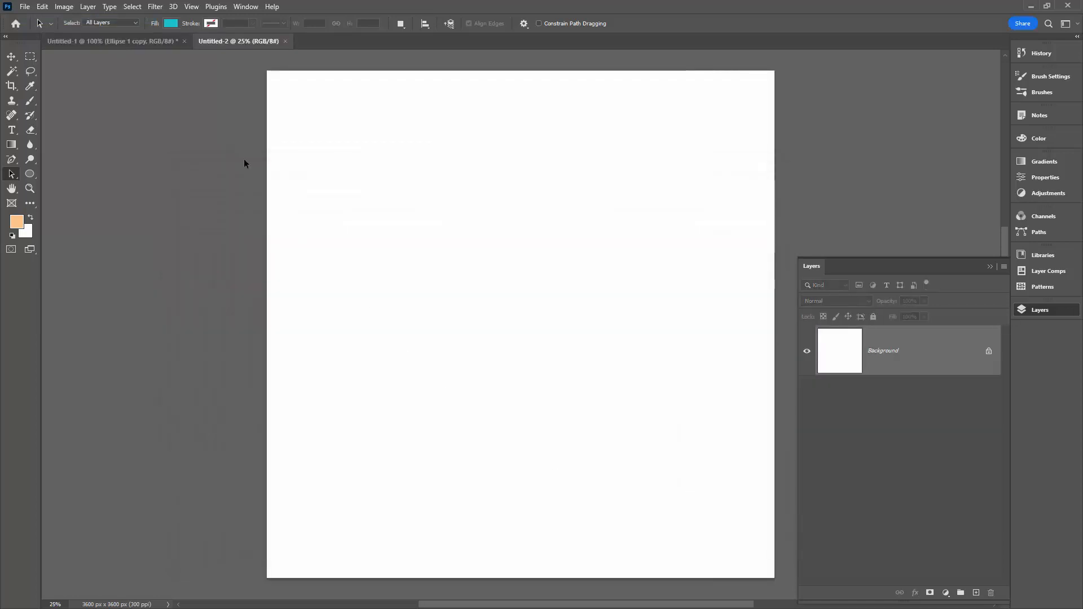
mouse_move(88, 6)
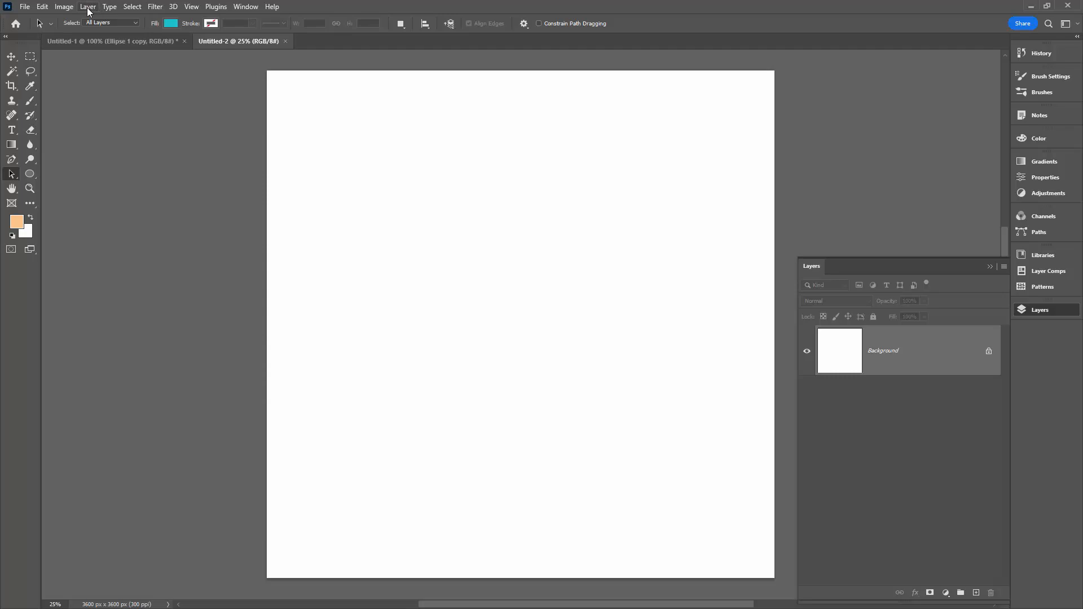
click(87, 6)
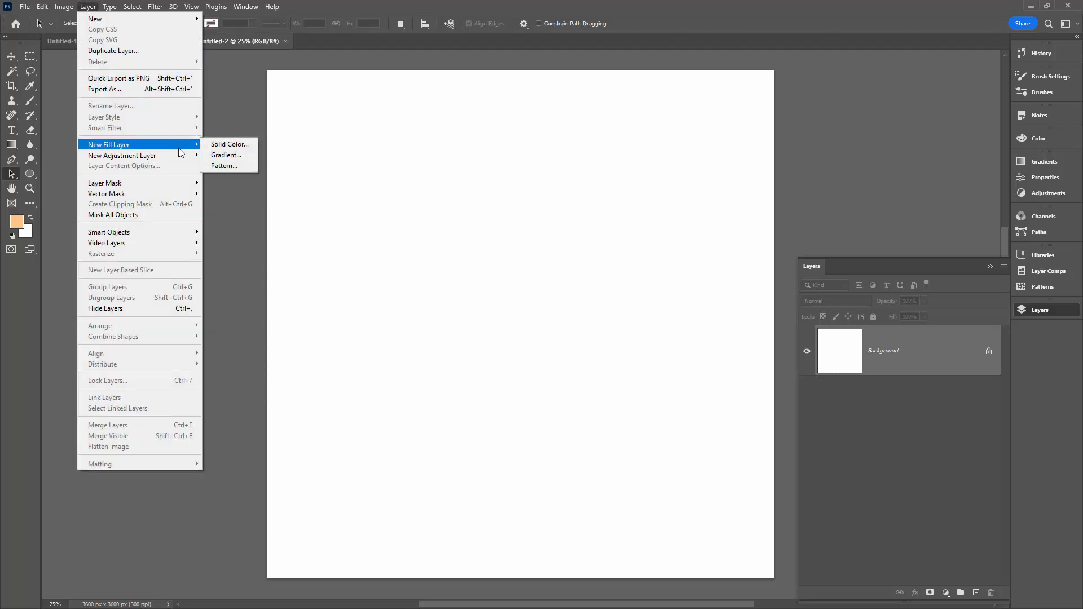
click(223, 166)
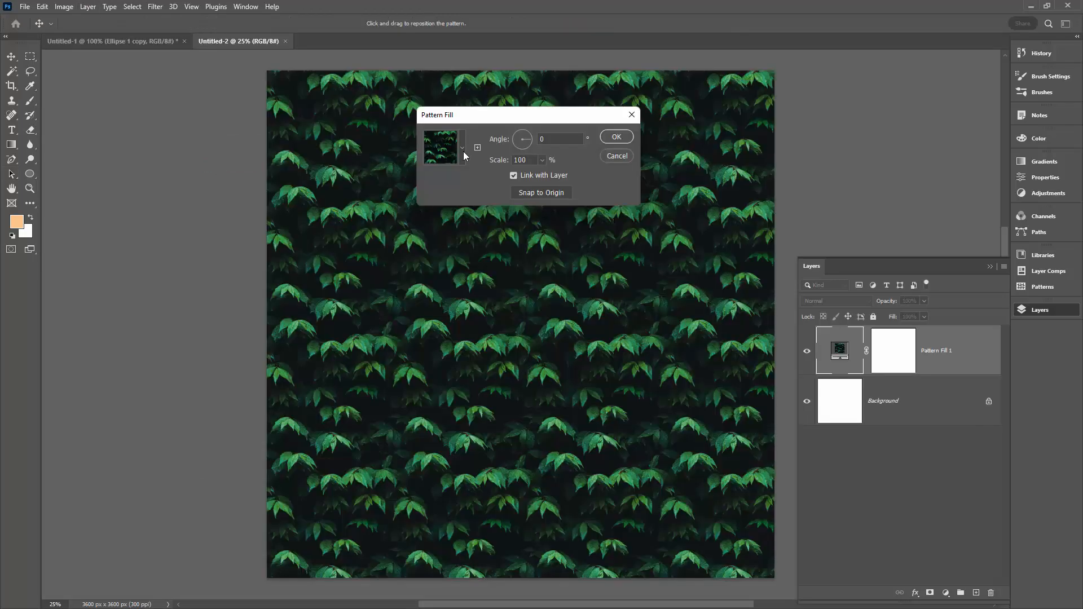
click(462, 147)
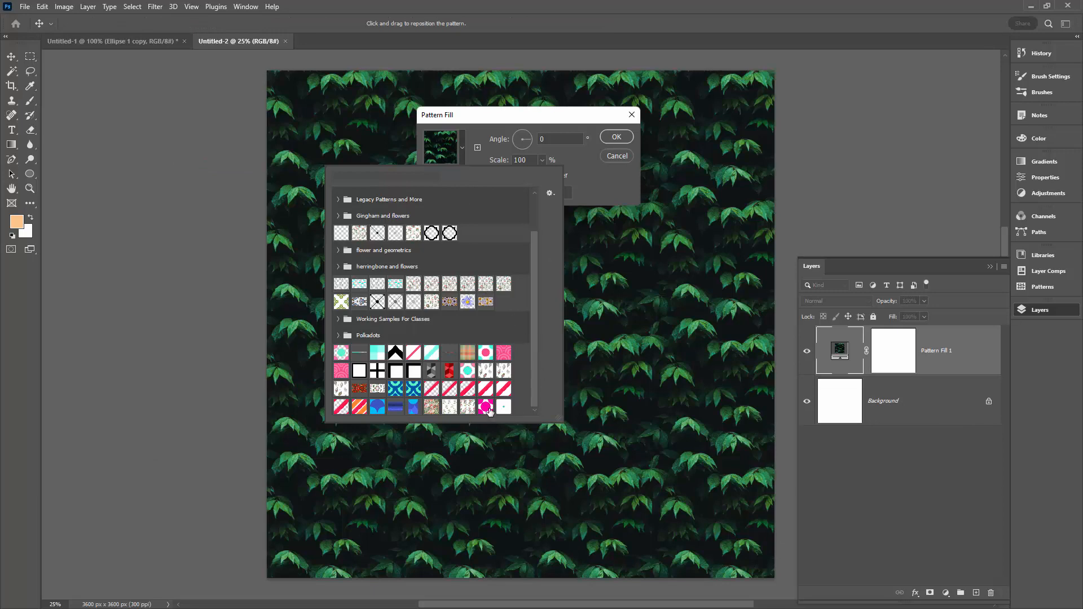
click(485, 406)
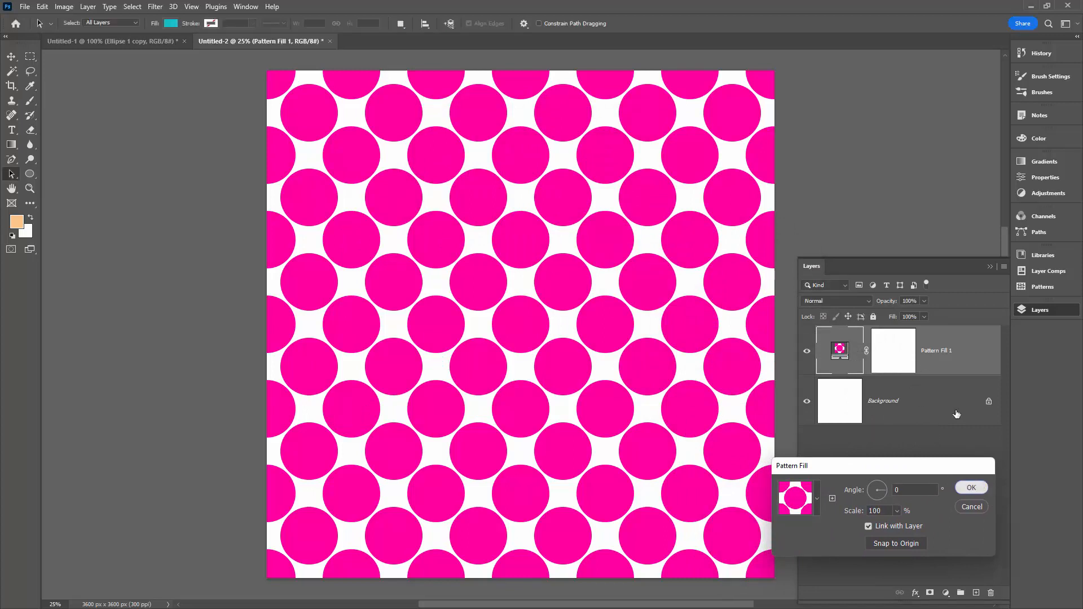
click(969, 507)
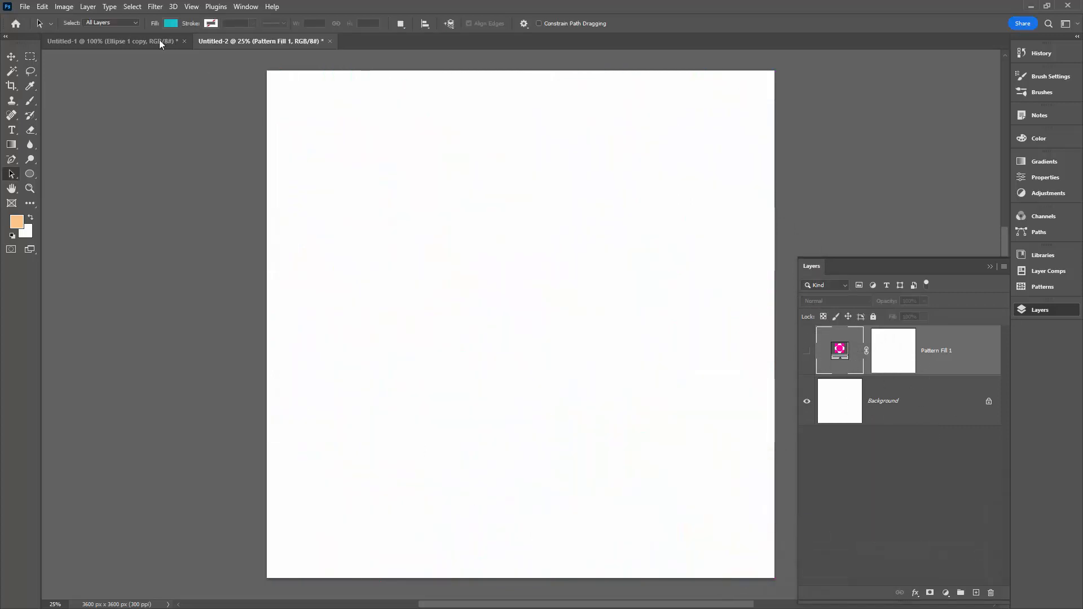
Step: Add Pattern Fill 2 using the small teal dot pattern
click(88, 7)
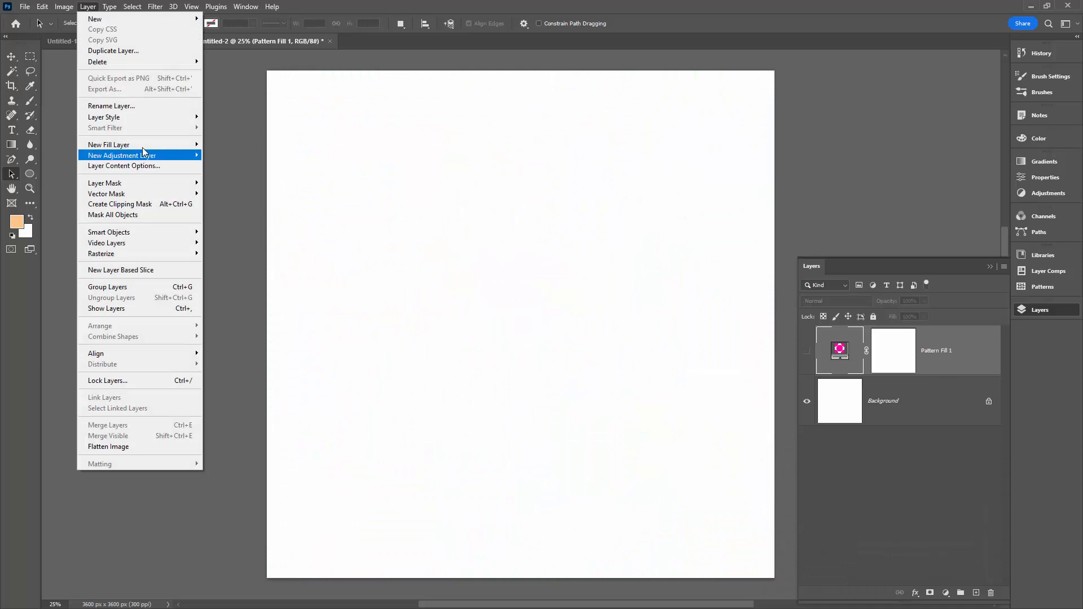
click(108, 145)
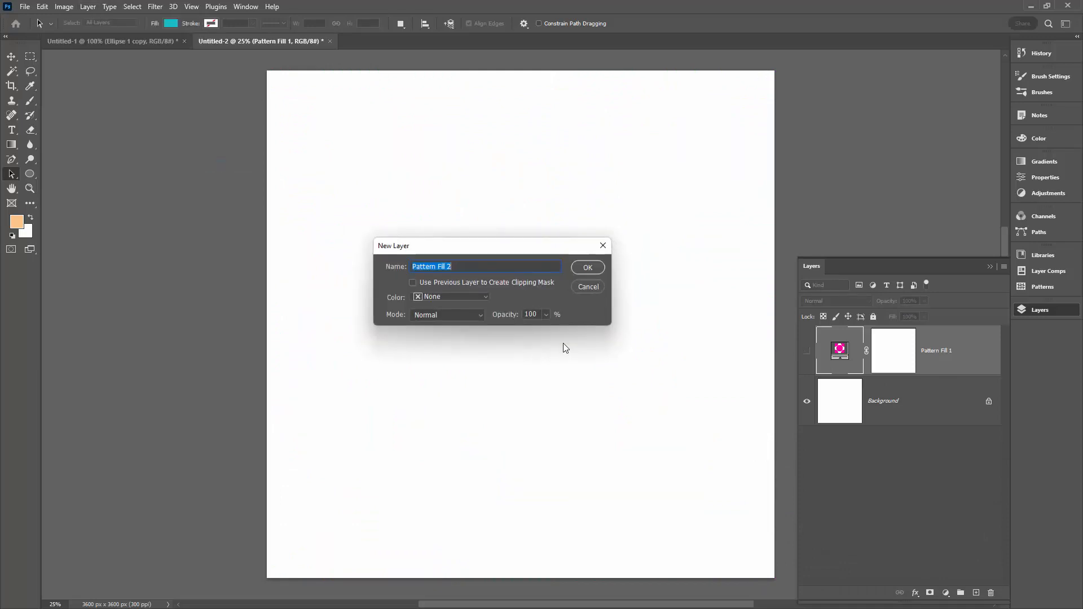
click(587, 267)
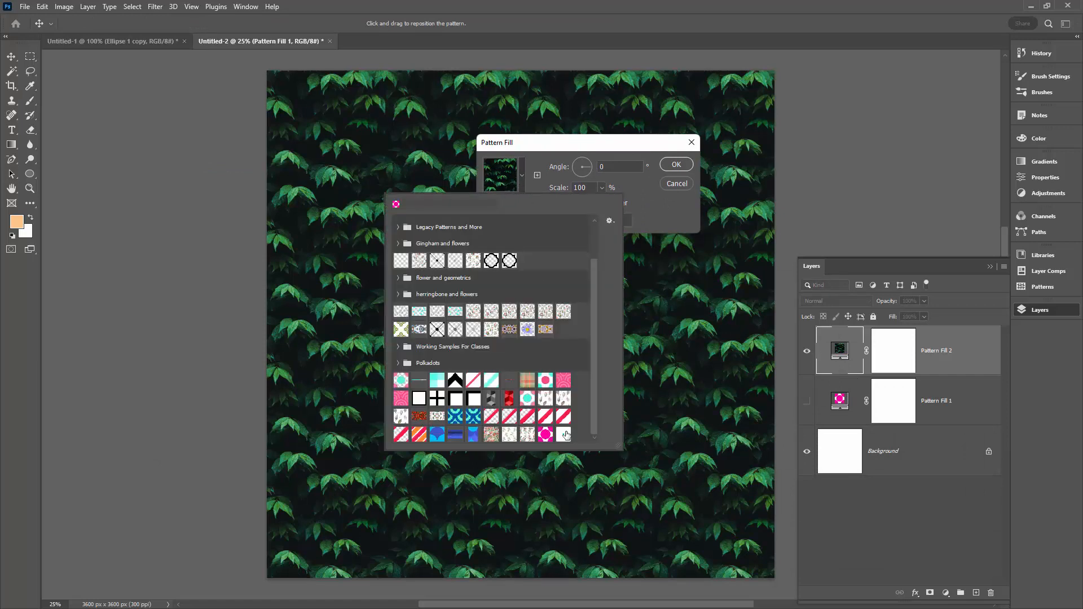
click(674, 163)
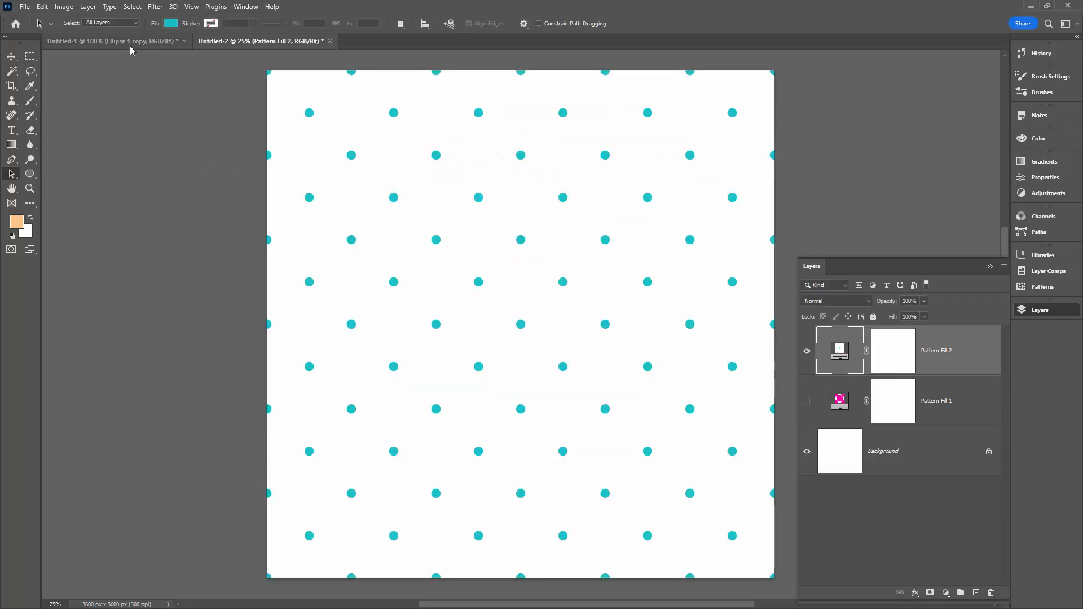
Step: Check the dot tile document, then hide Pattern Fill 2 so only Pattern Fill 1 shows
click(104, 40)
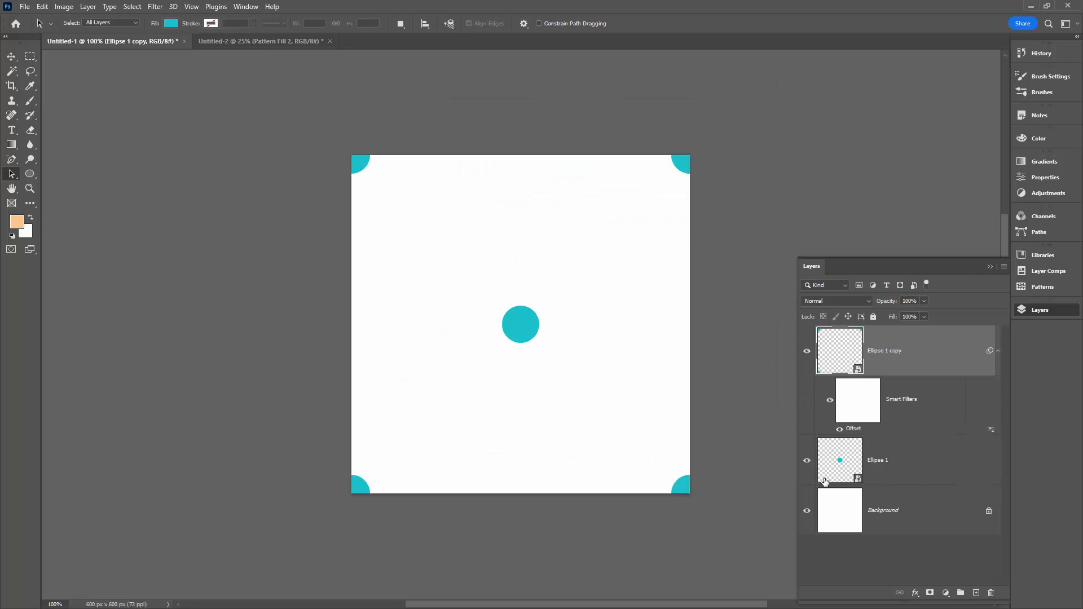
click(261, 40)
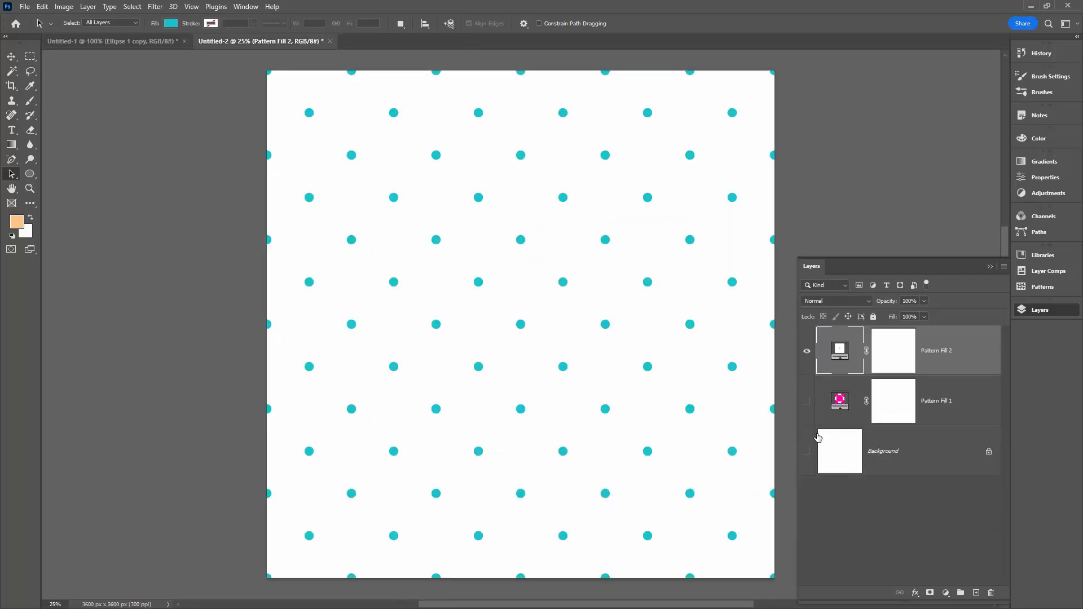
click(806, 401)
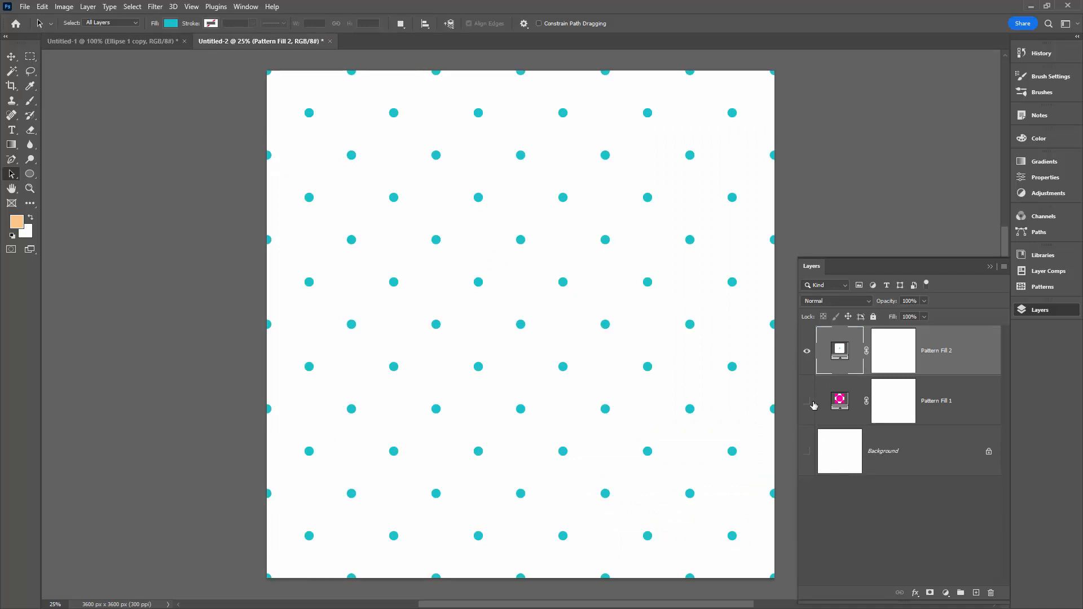
click(805, 401)
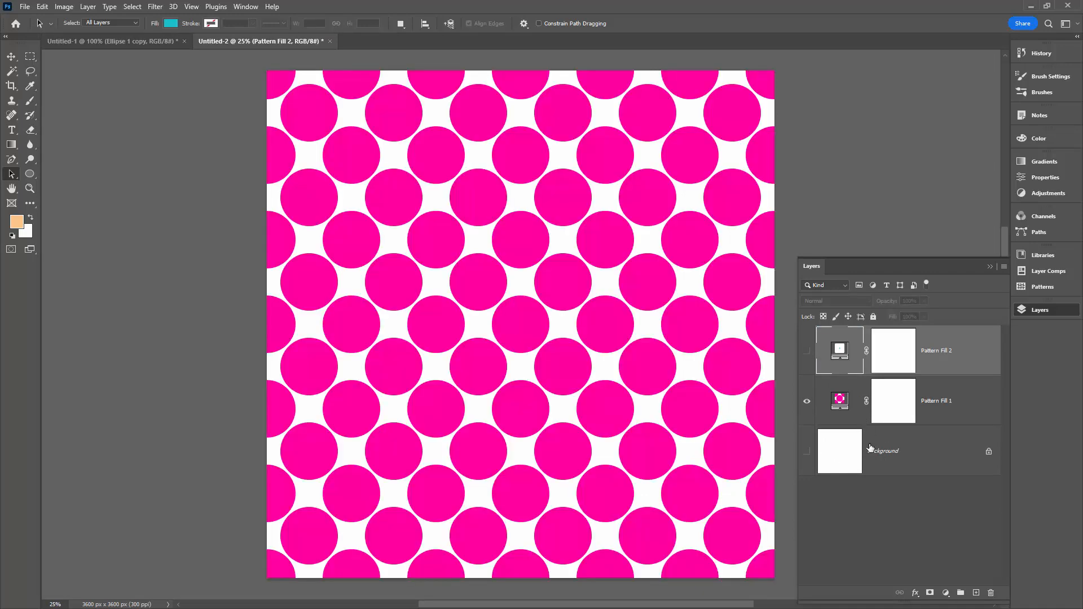
mouse_move(519, 459)
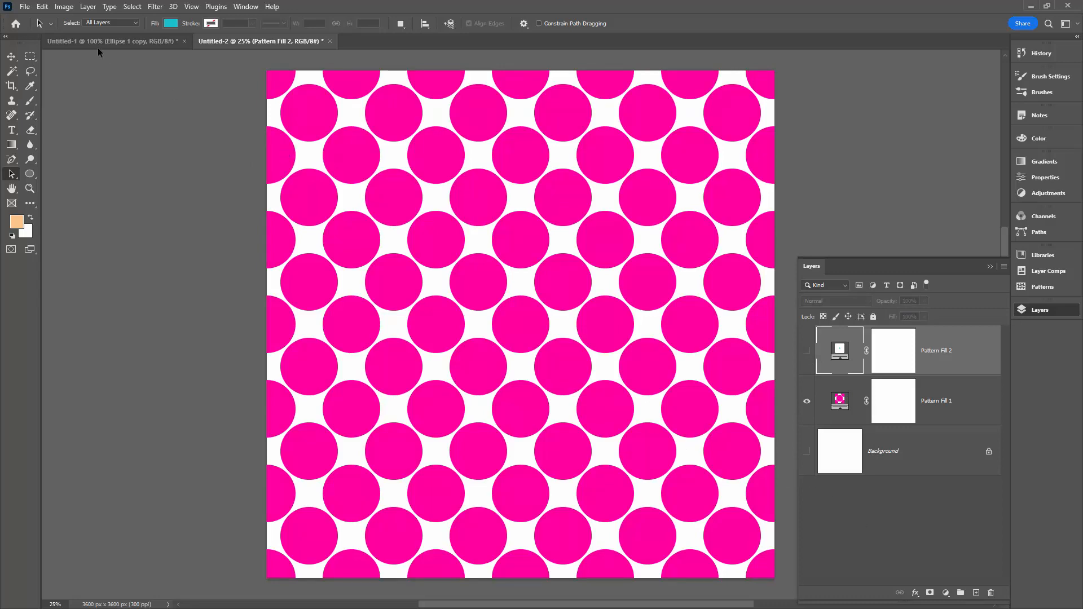
Step: In the dot tile document, hide and then re-show the white background layer
click(110, 40)
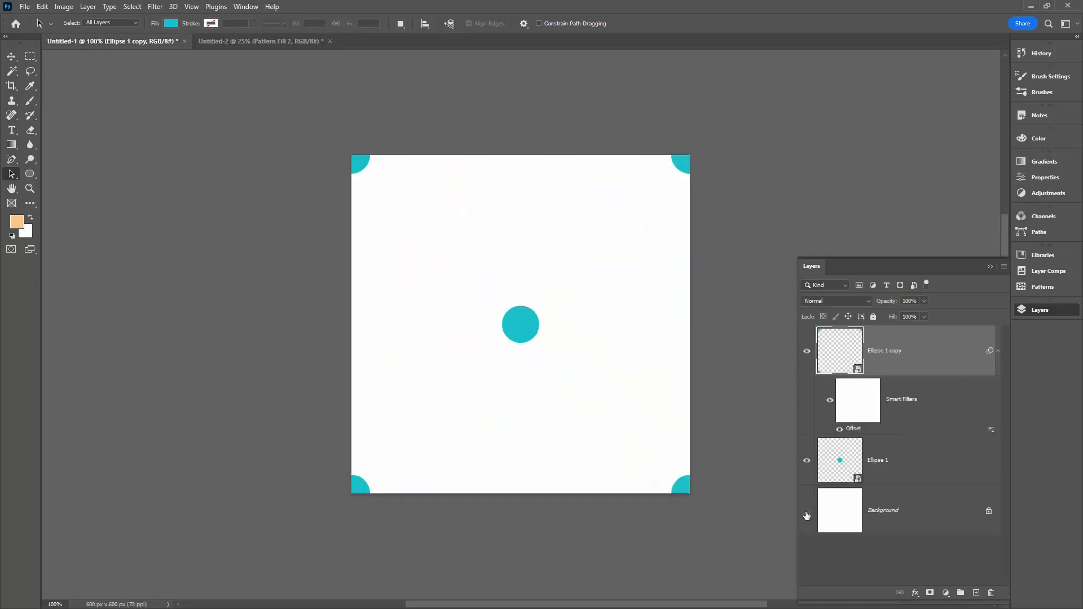
click(805, 515)
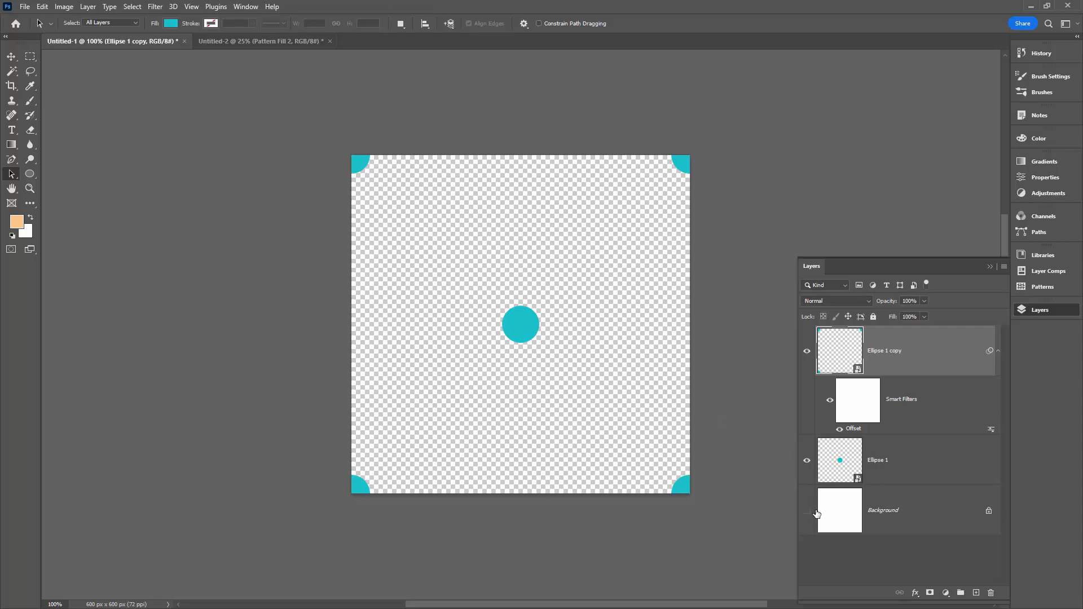
click(805, 510)
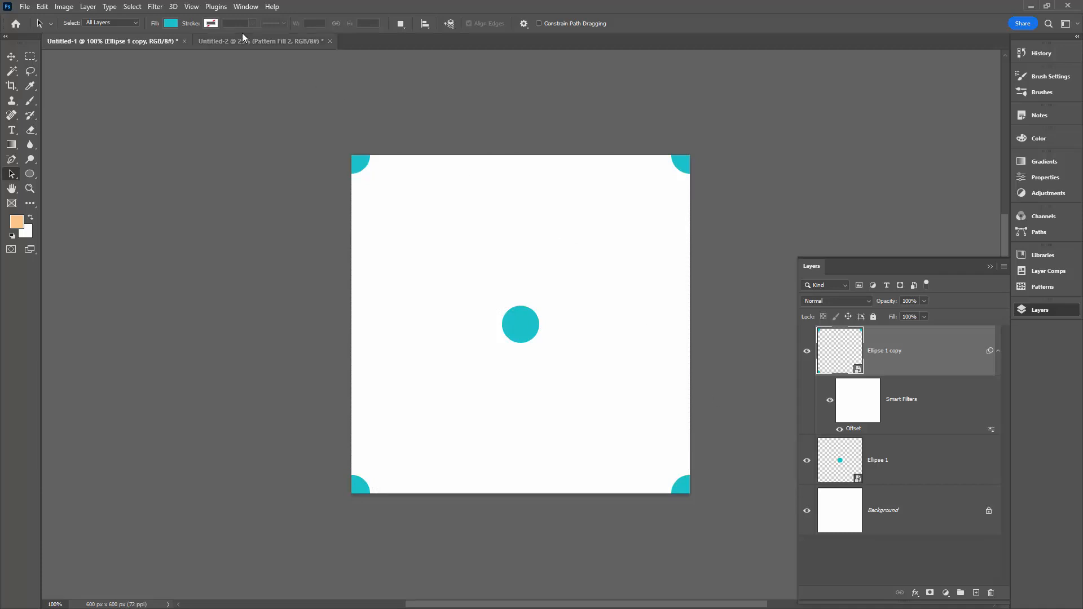
Step: In the large document, show only the teal Pattern Fill 2 layer, then return to the tile
click(258, 40)
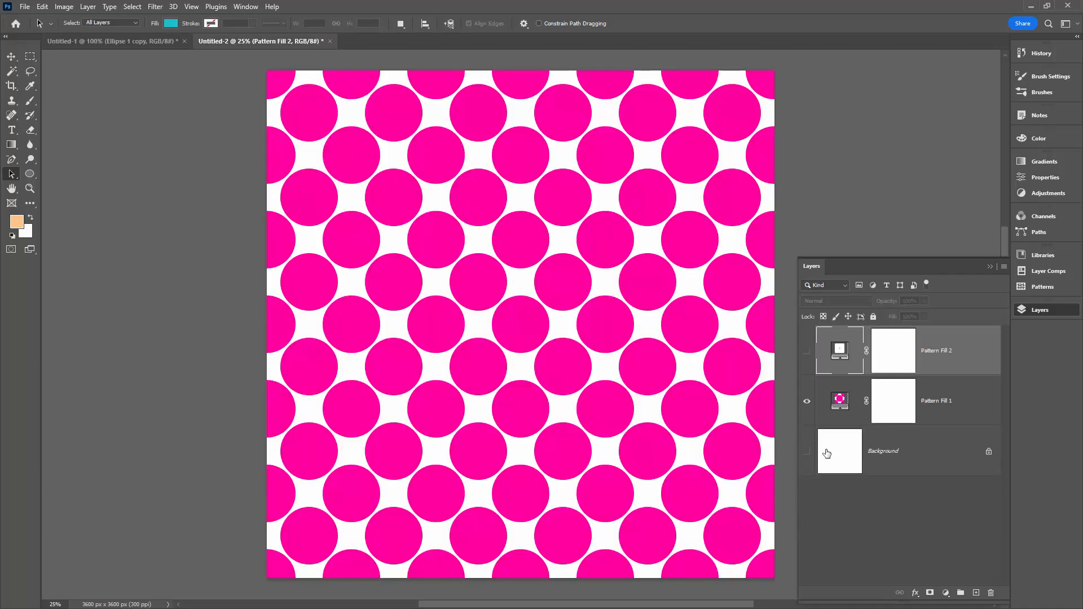
mouse_move(858, 500)
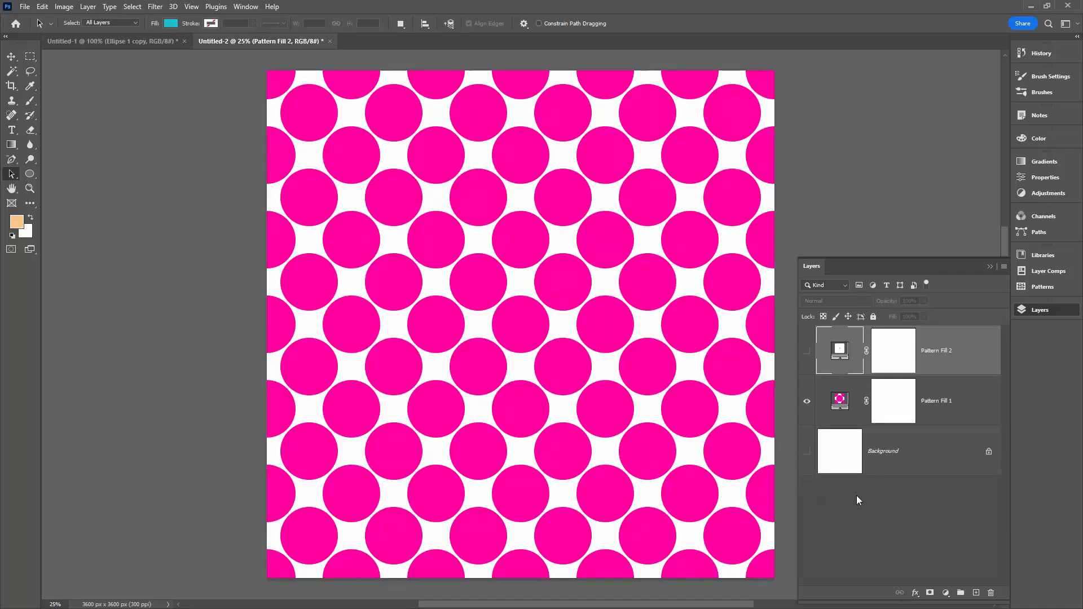
click(805, 350)
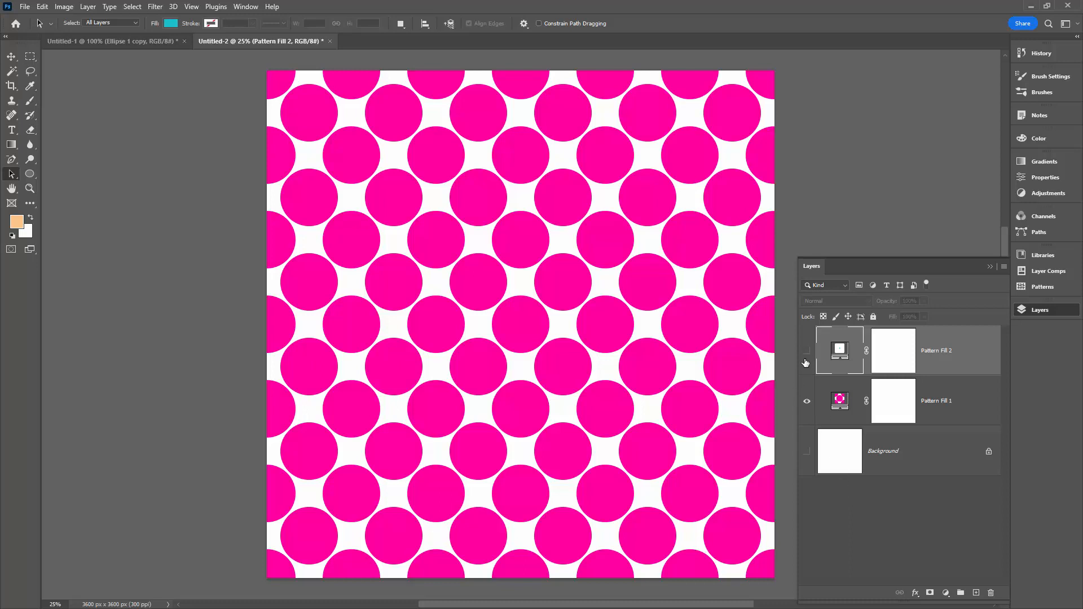
click(806, 351)
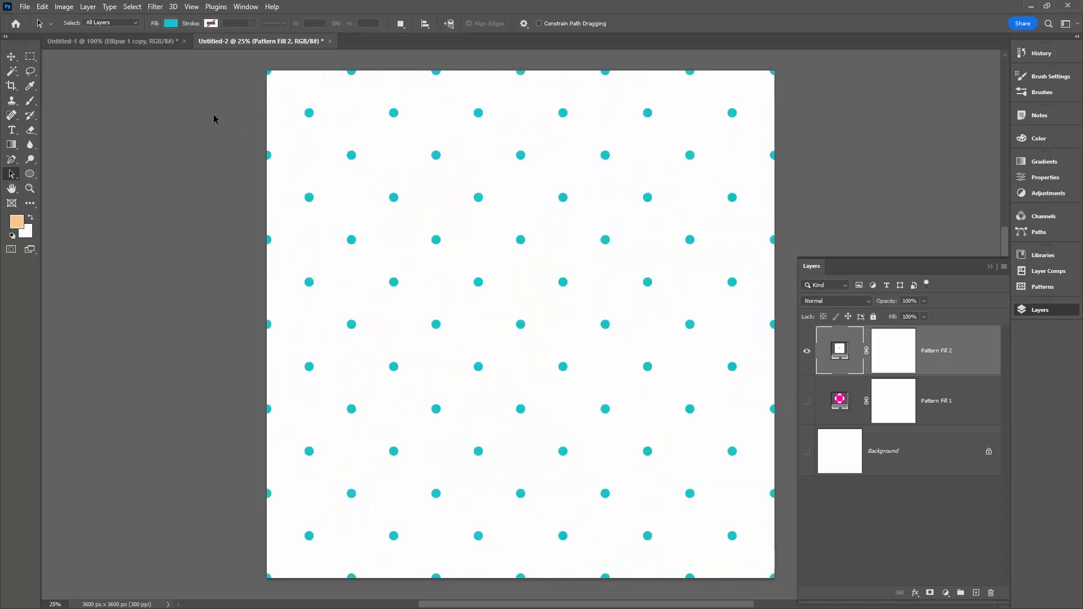
click(110, 41)
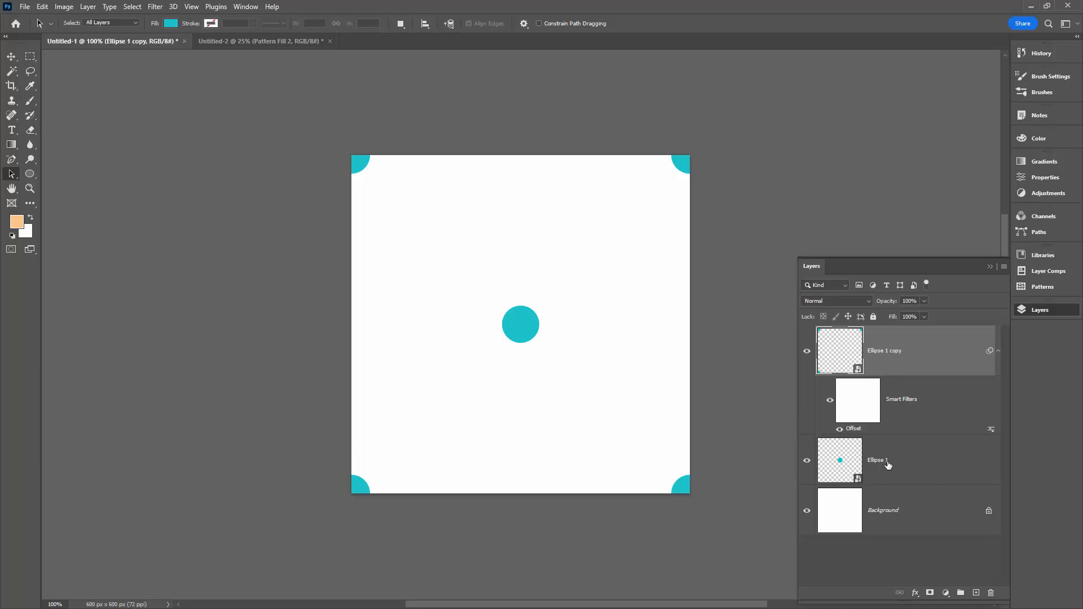
Step: Edit the Ellipse 1 smart object, fill the circle purple, and save the .psb
click(839, 460)
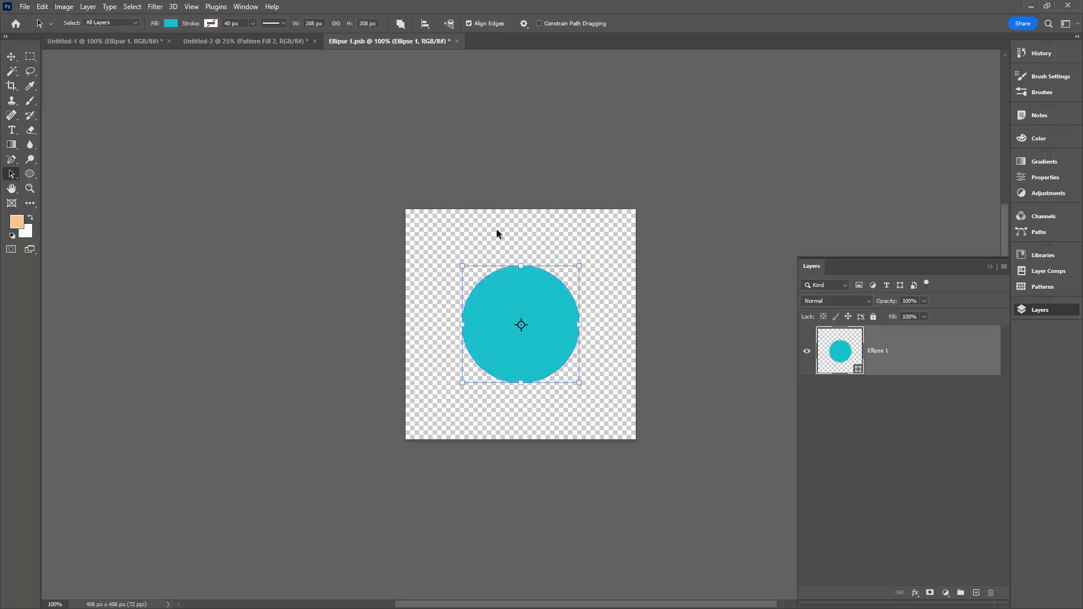
click(171, 23)
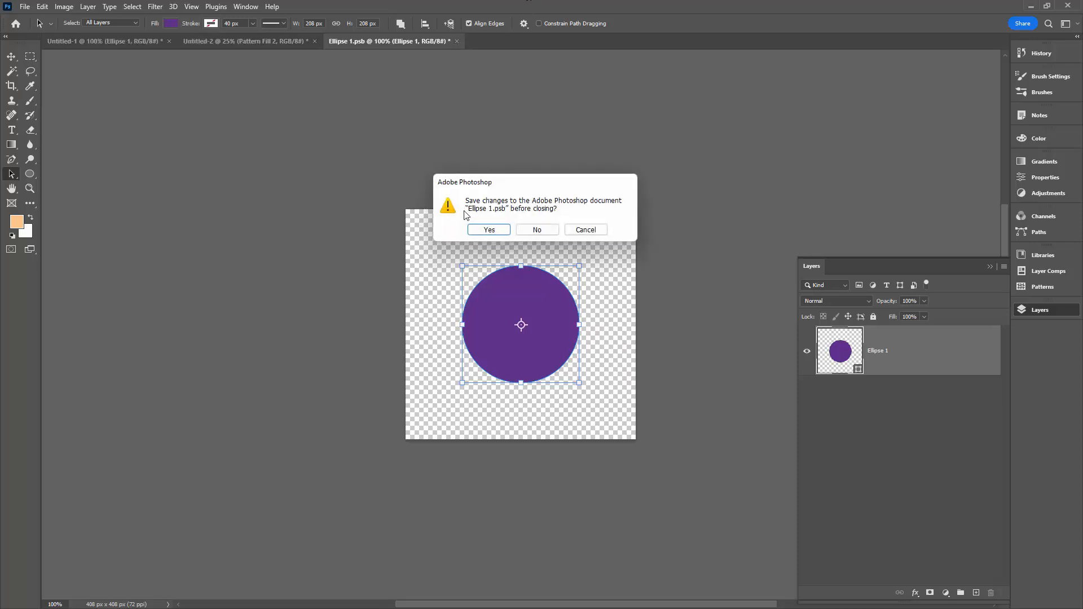
click(536, 230)
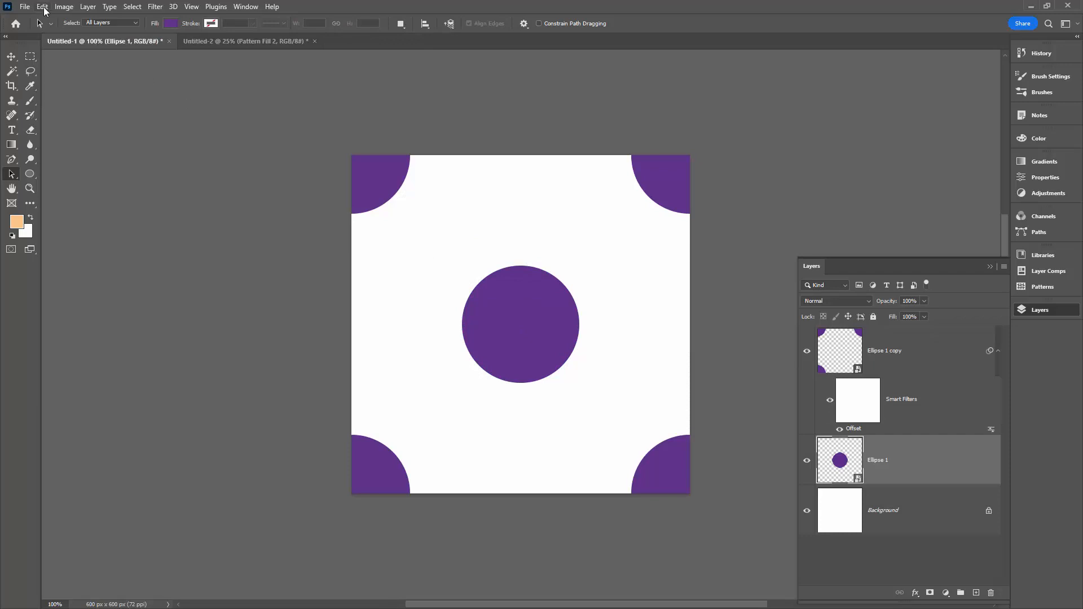
Step: Define the purple dot tile as a pattern named 'mid s…', then return to the large document
click(42, 6)
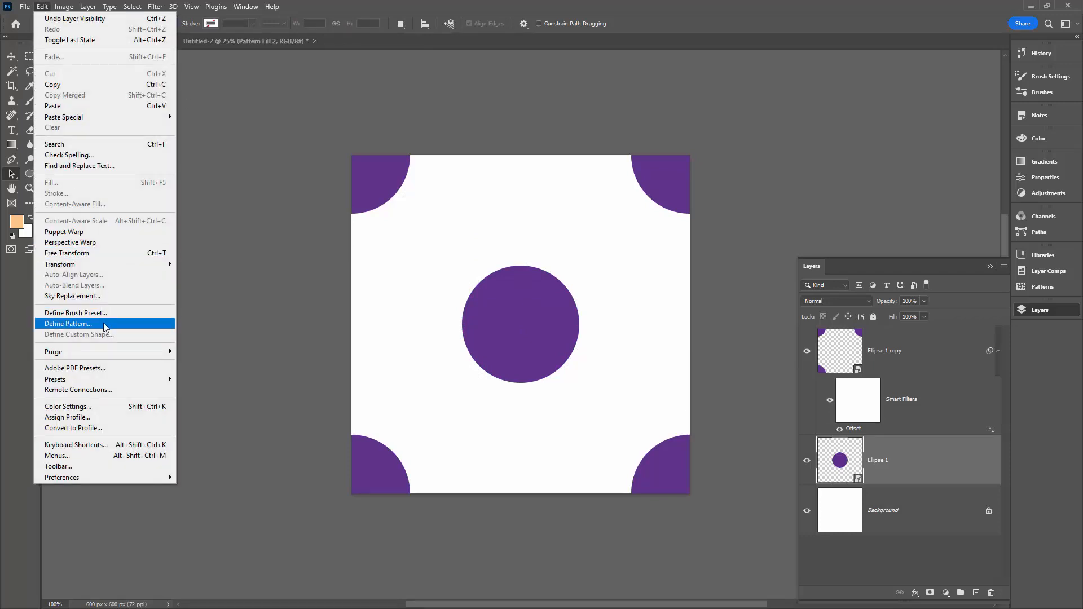
click(67, 324)
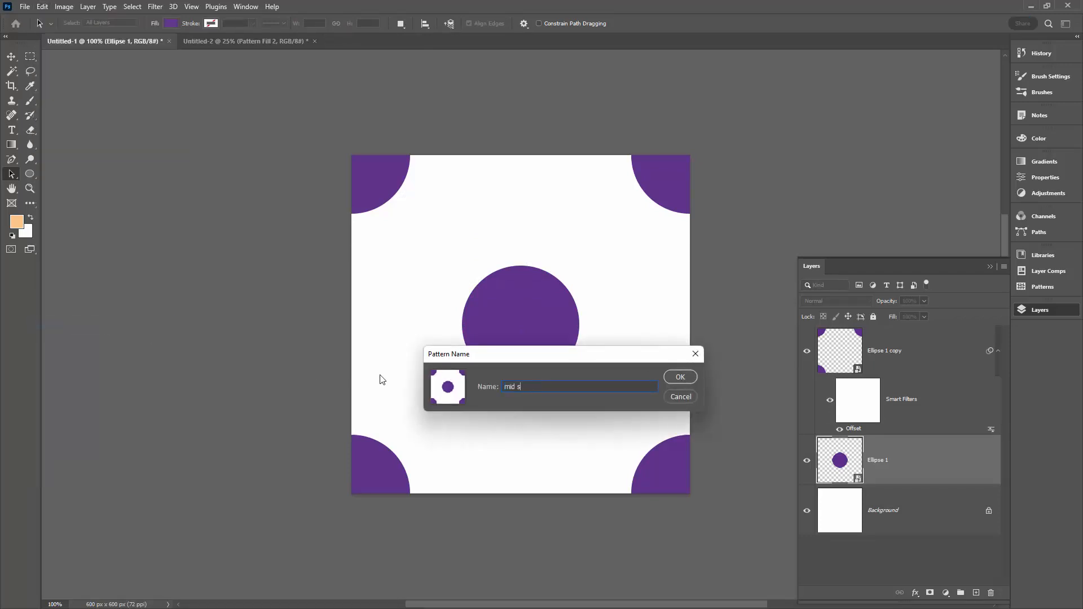
click(679, 376)
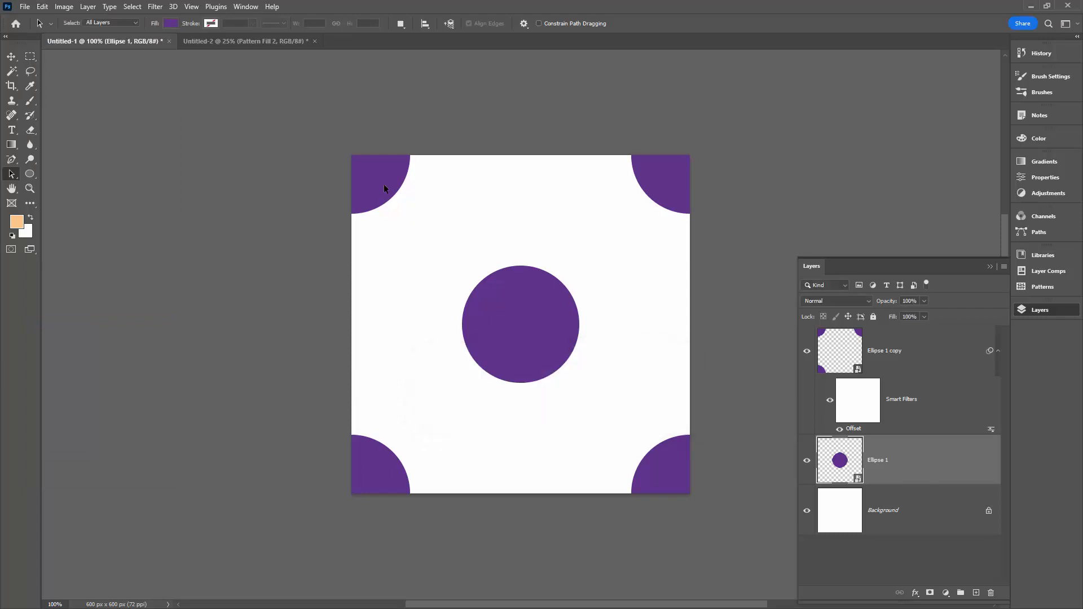
click(242, 41)
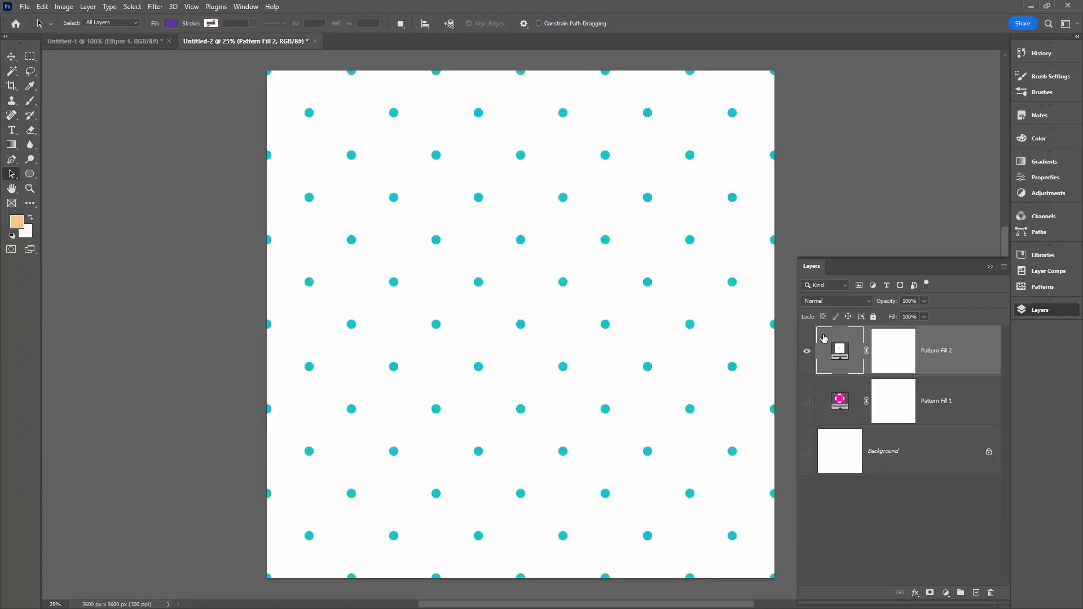
mouse_move(839, 350)
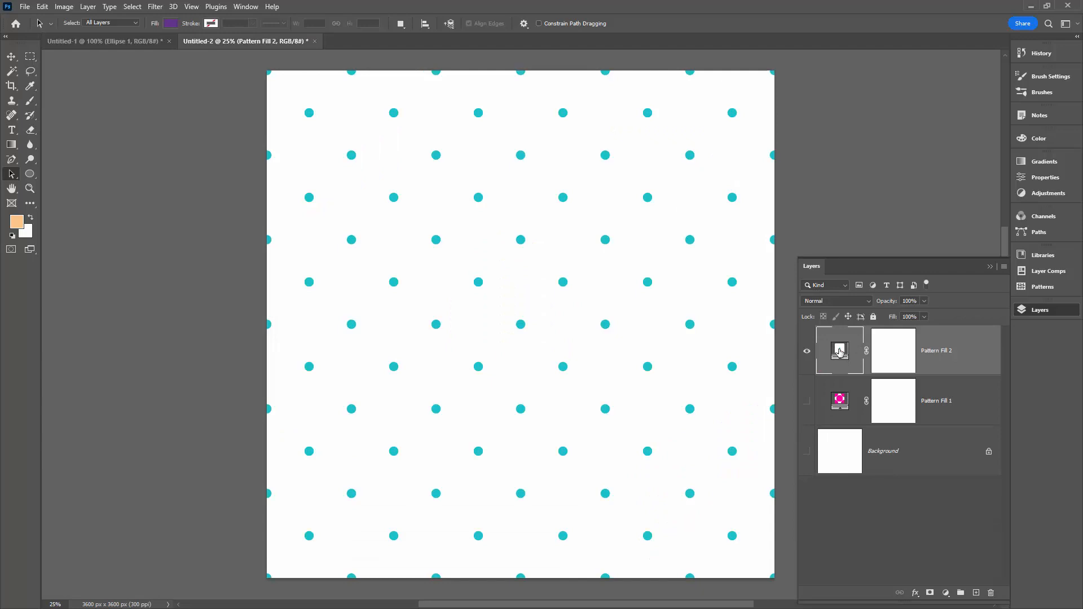
Step: Reopen Pattern Fill 2's settings and show the pattern list with the new purple dot tile
double_click(839, 350)
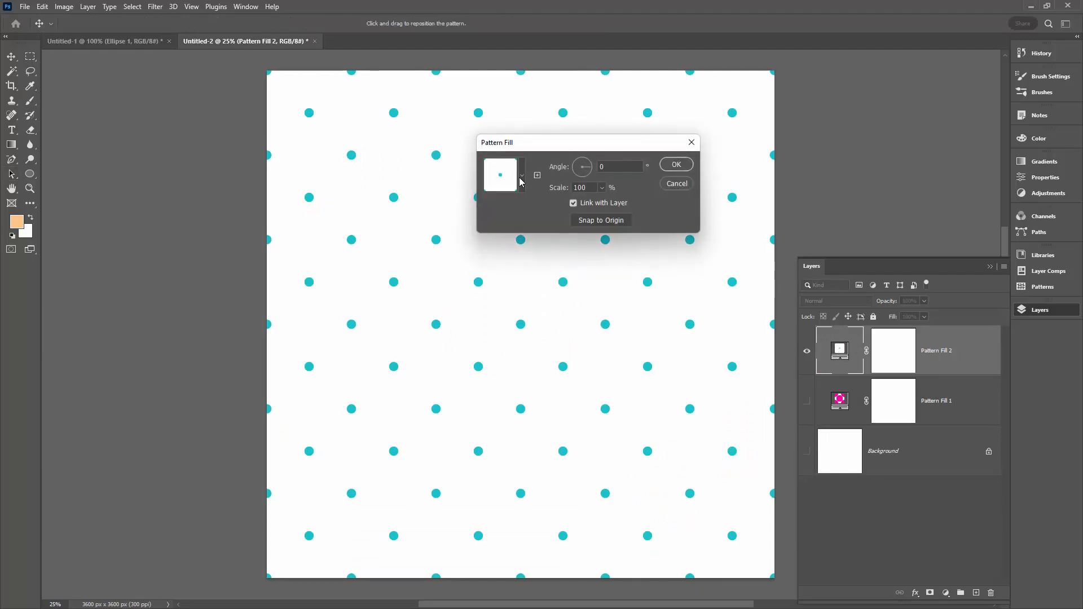
click(499, 175)
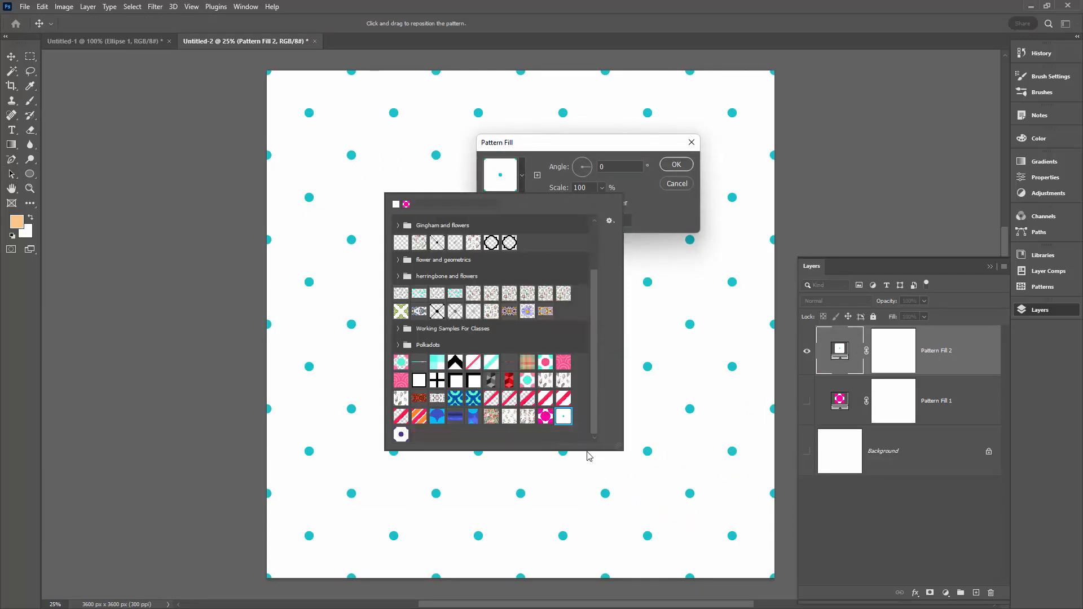